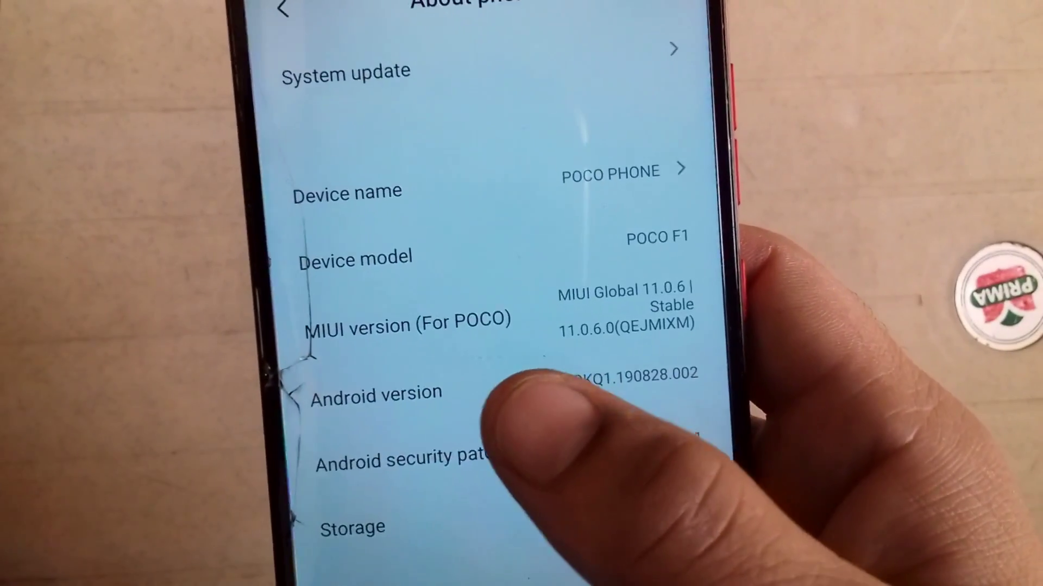
Step: Enable developer mode via MIUI version taps and switch on OEM unlocking in Developer options
scroll("up", 3)
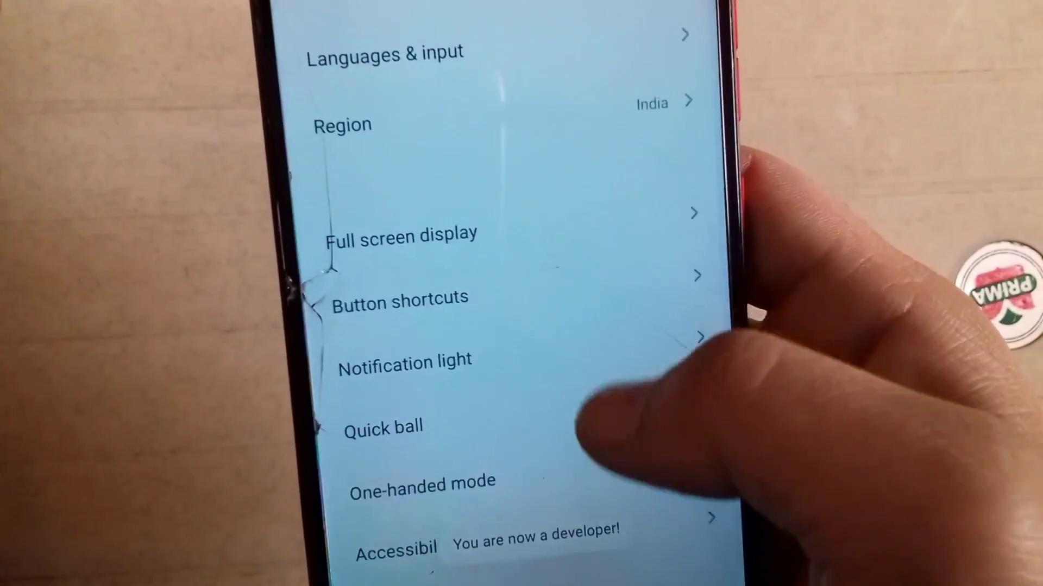
scroll("down", 3)
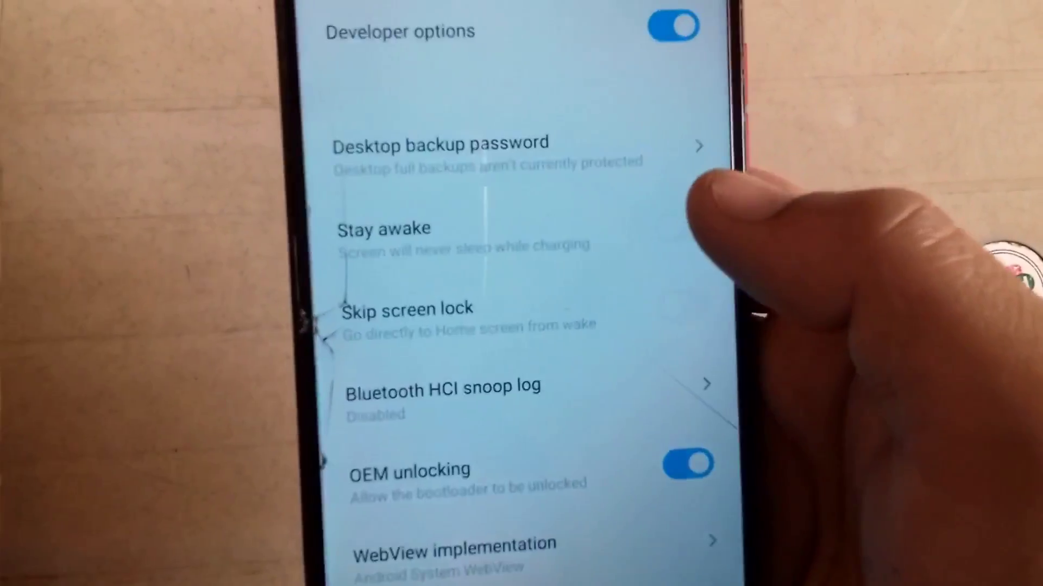
scroll("up", 3)
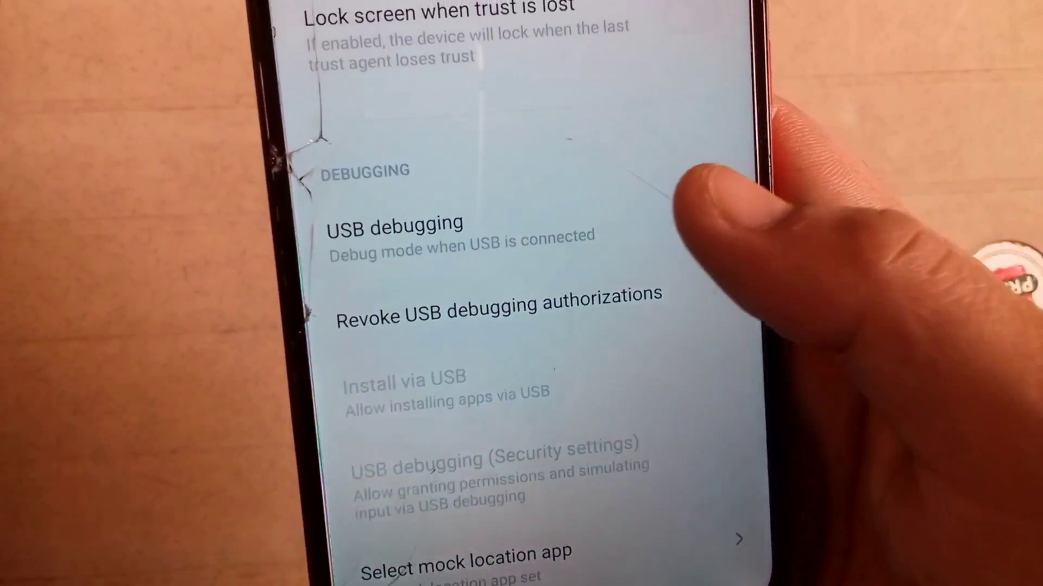
left_click(679, 236)
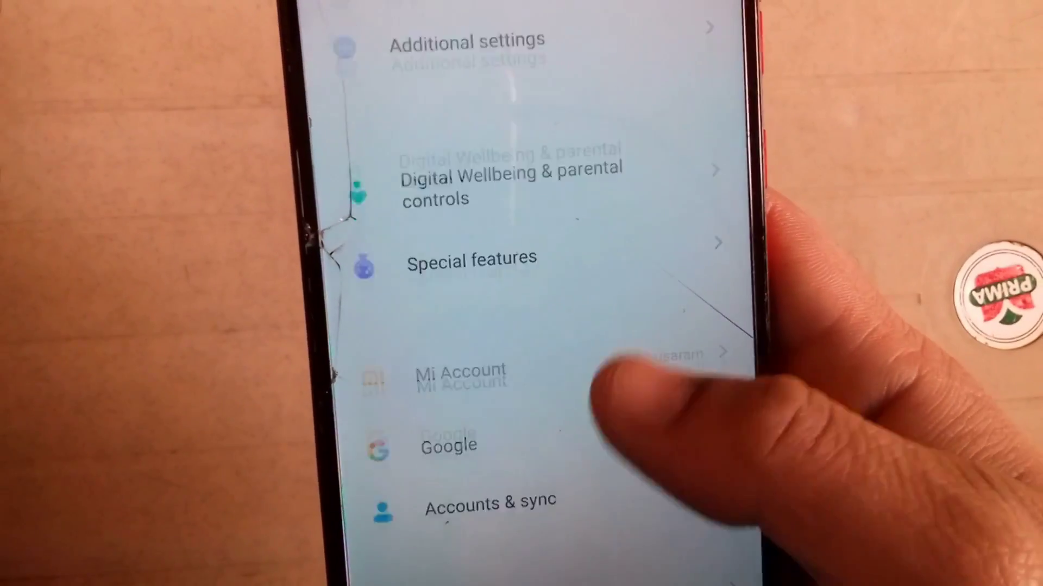
Step: In Mi Unlock status, agree to permissions and add the Mi Account to this device
left_click(459, 373)
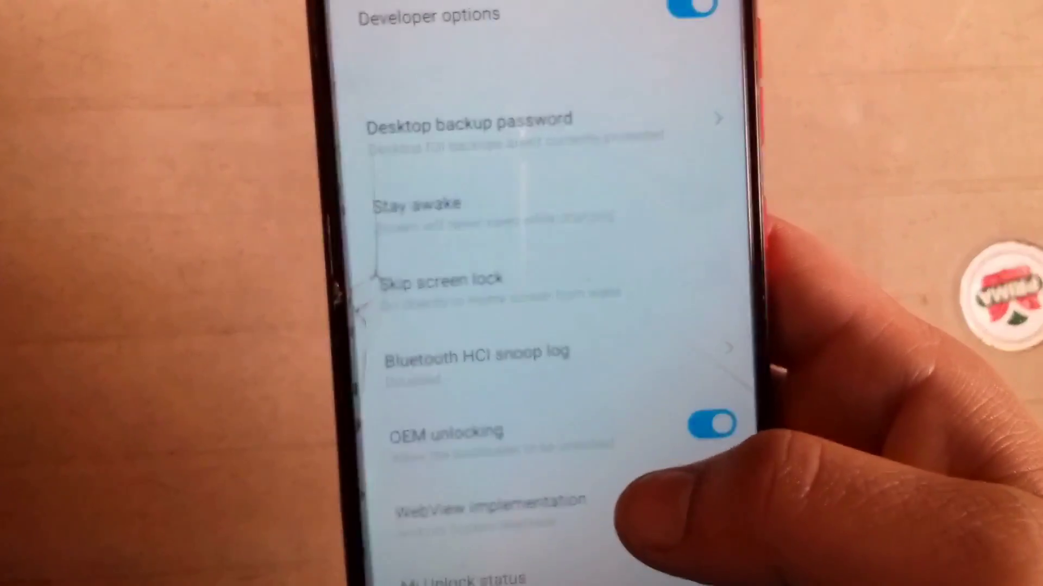
scroll("down", 3)
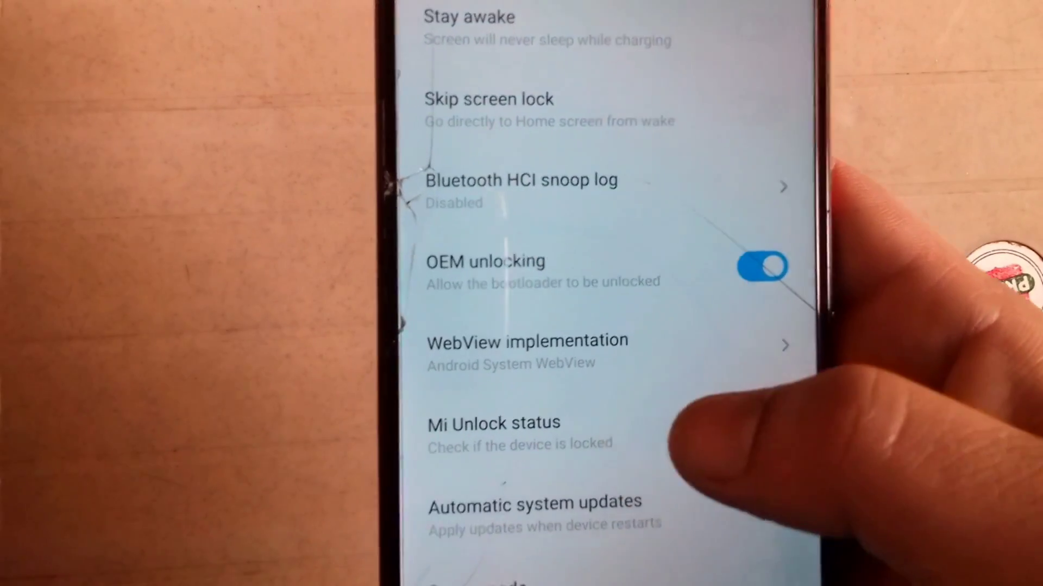
left_click(491, 424)
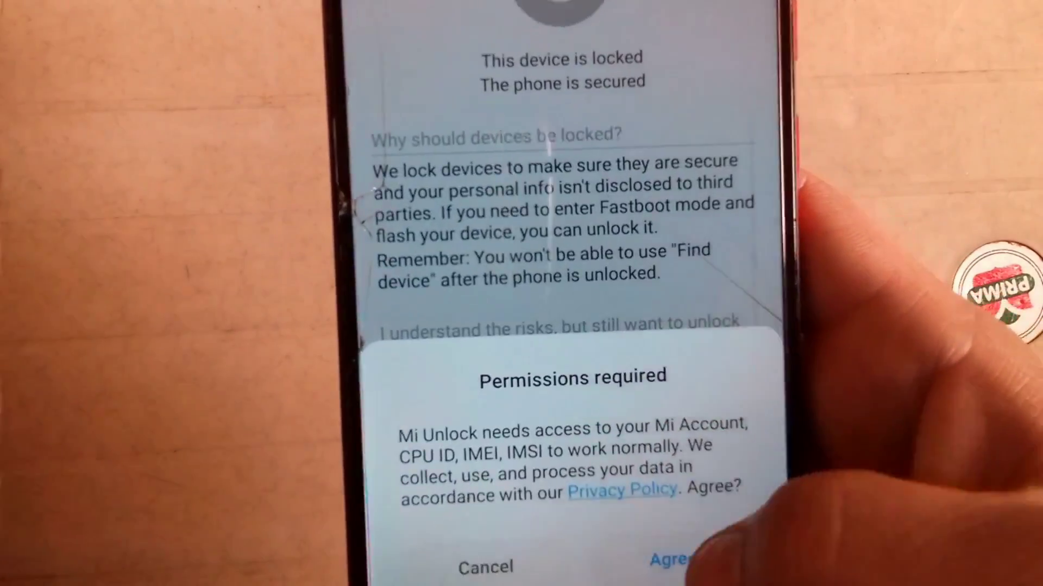
left_click(669, 559)
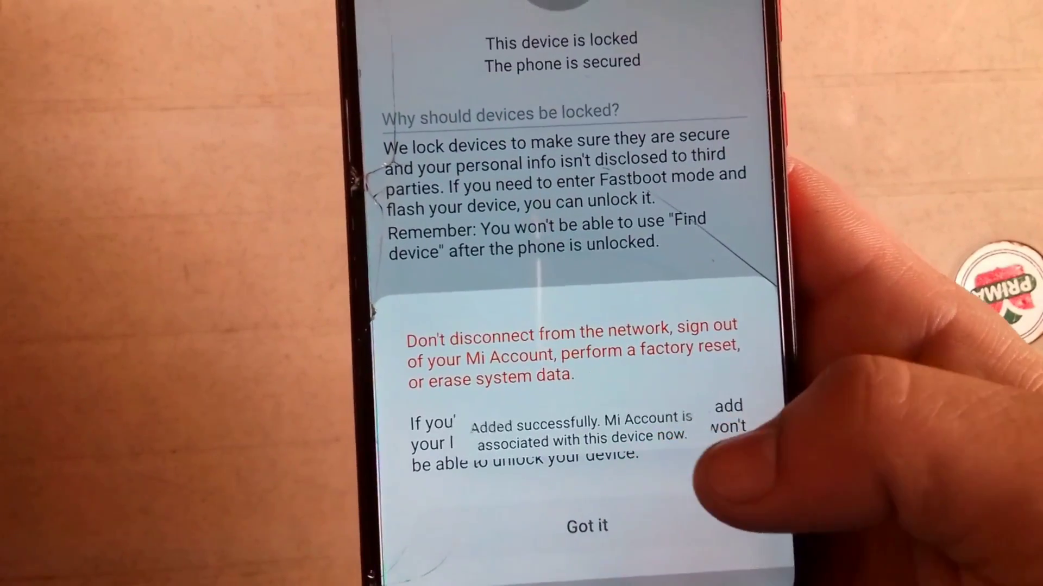
left_click(586, 526)
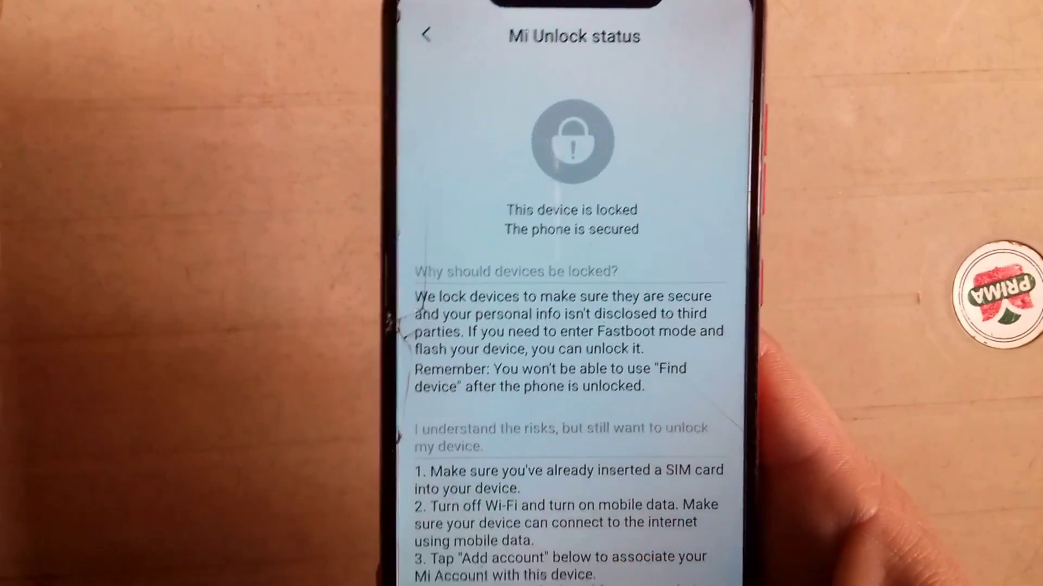
left_click(426, 35)
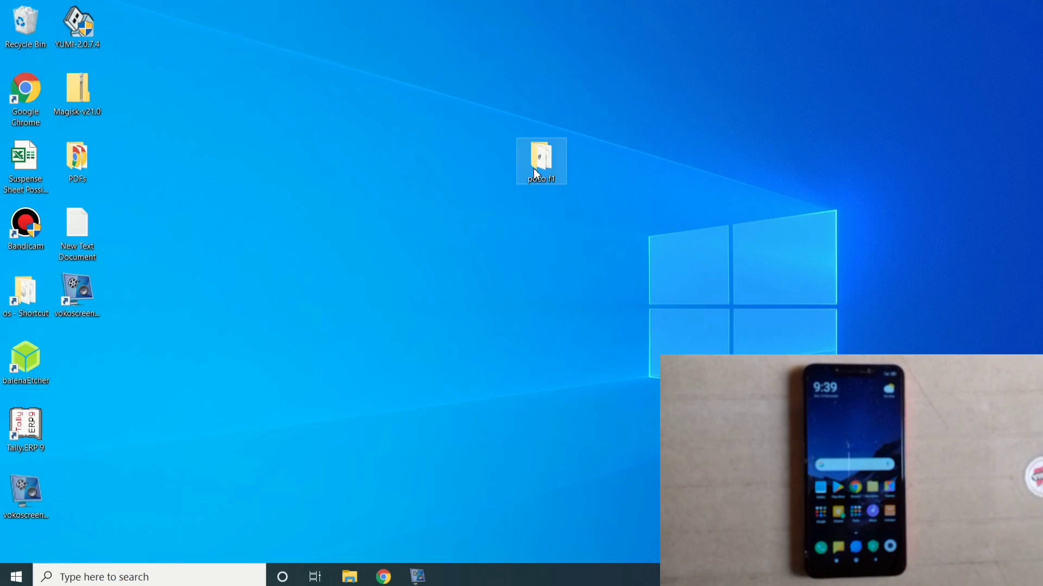
Step: Navigate into poco f1 > miflash_unlock-en-3.5.1108.44 and select the miflash_unlock application
double_click(540, 161)
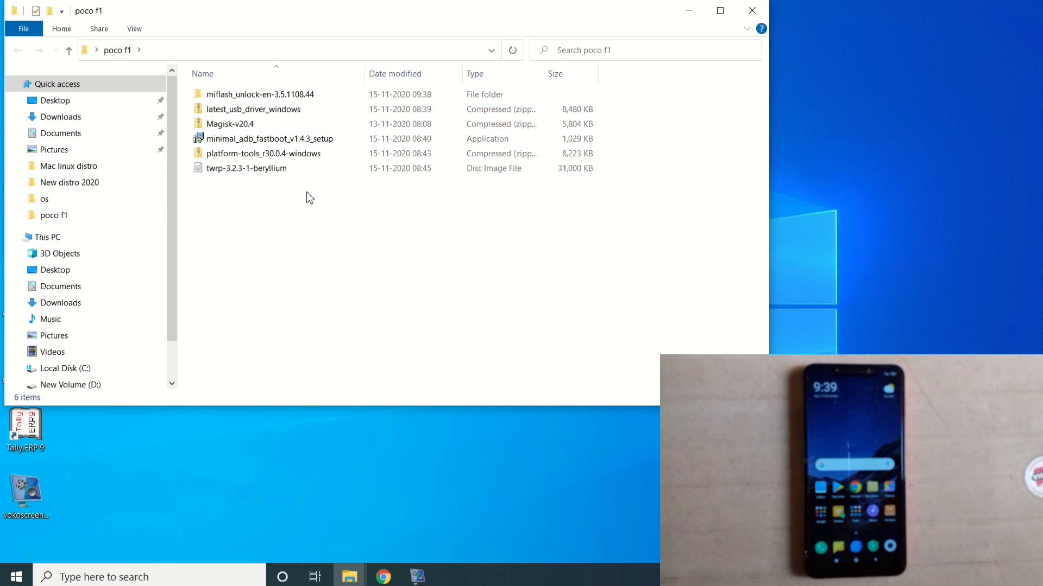
left_click(260, 94)
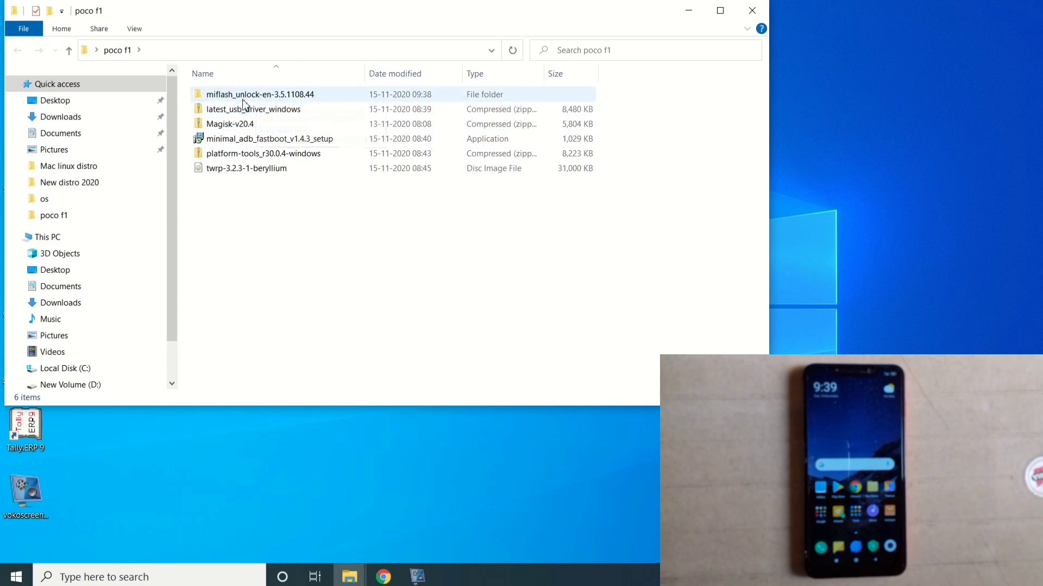
mouse_move(260, 94)
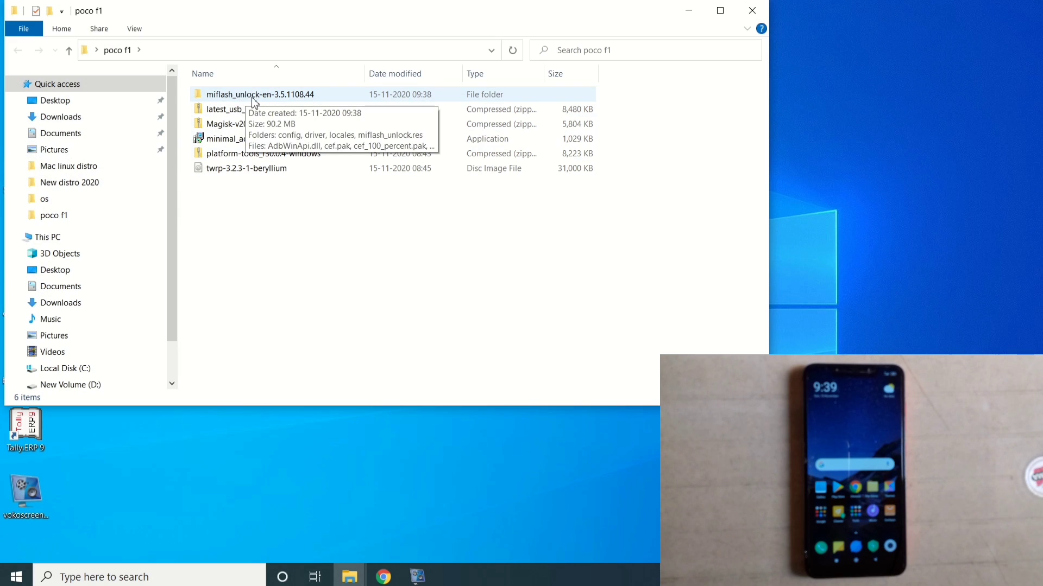
mouse_move(259, 102)
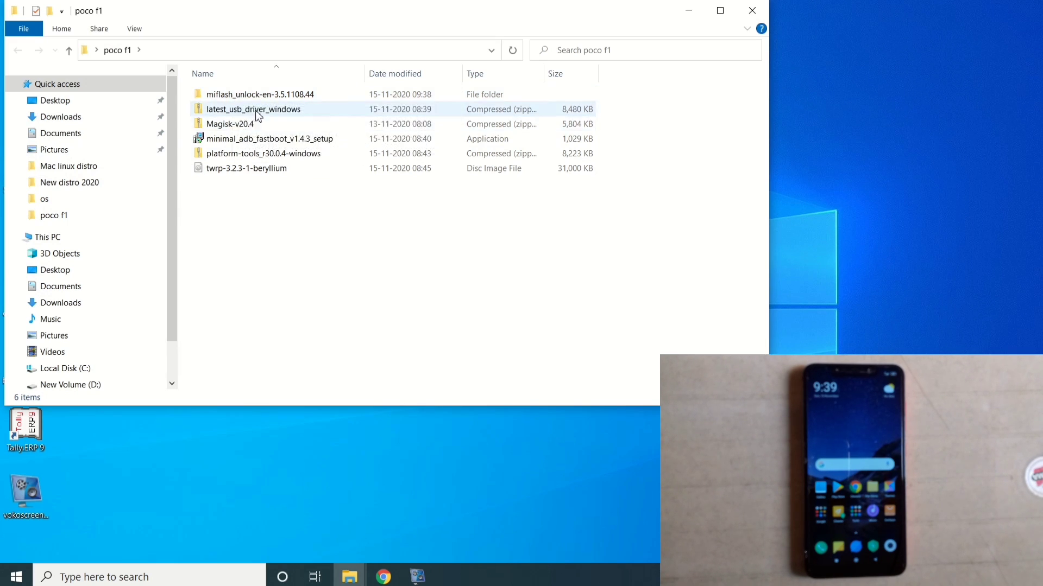
mouse_move(255, 113)
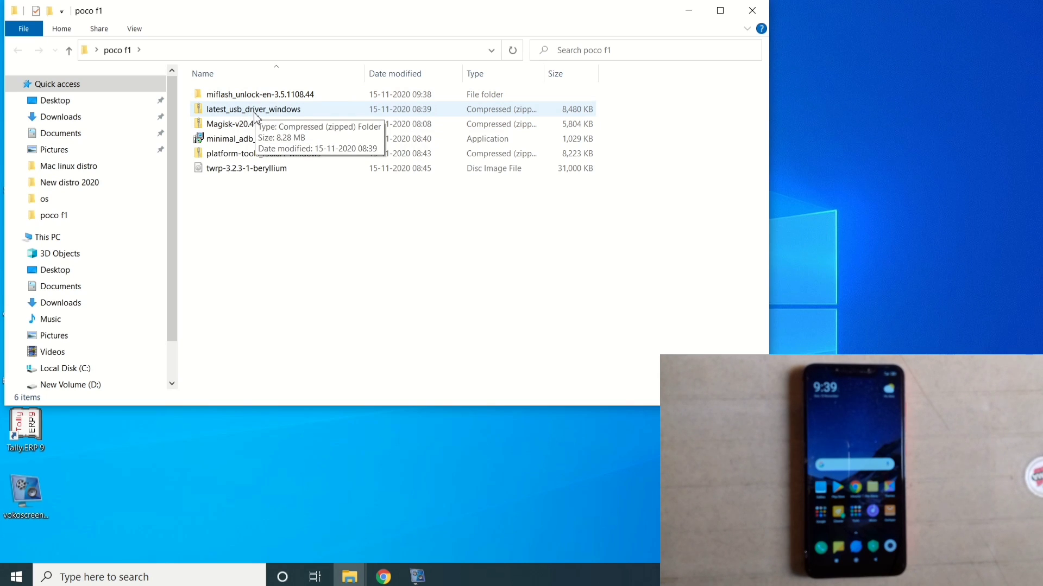
mouse_move(246, 138)
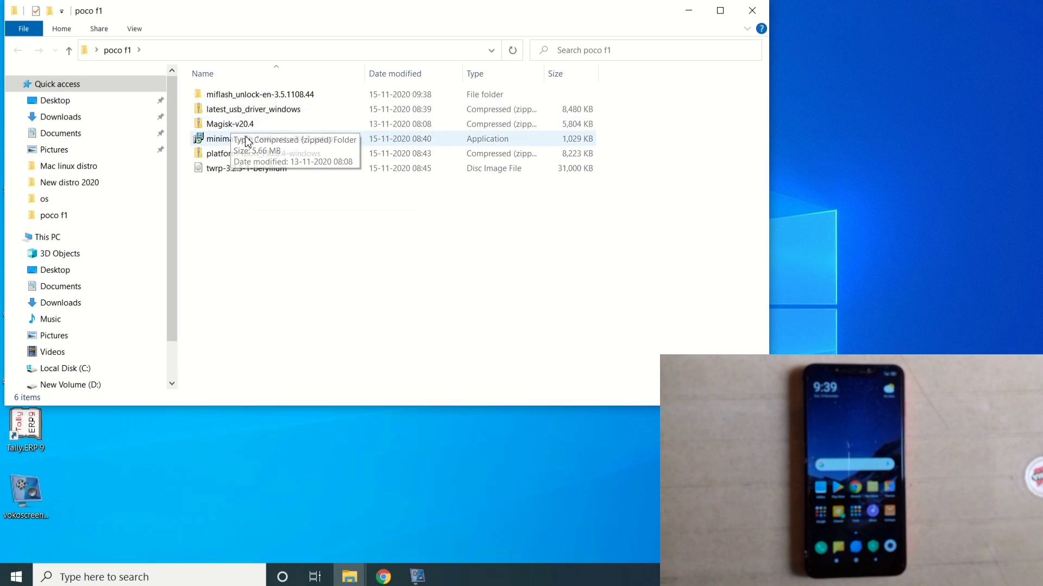
mouse_move(246, 167)
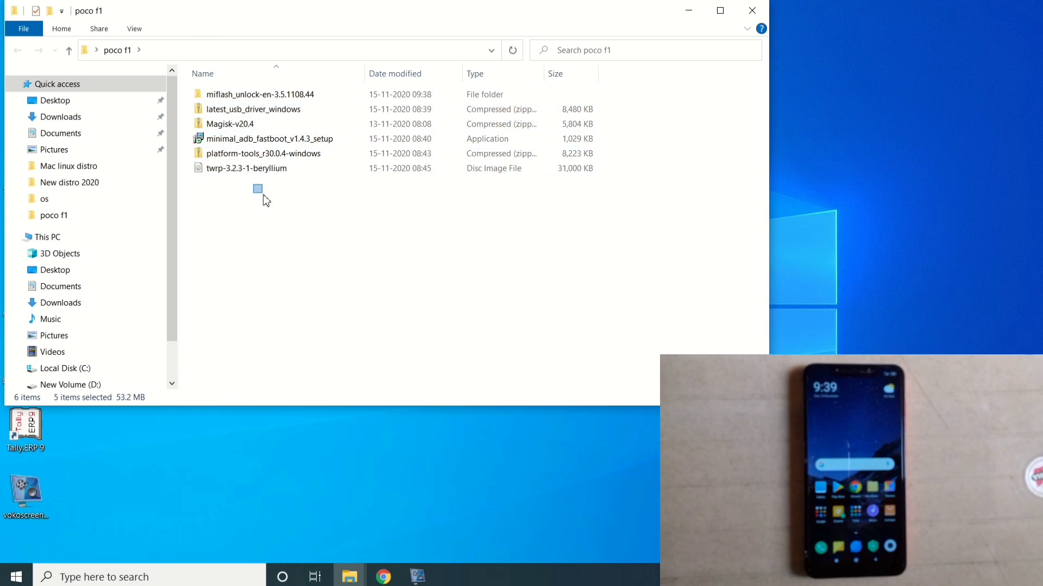
mouse_move(260, 94)
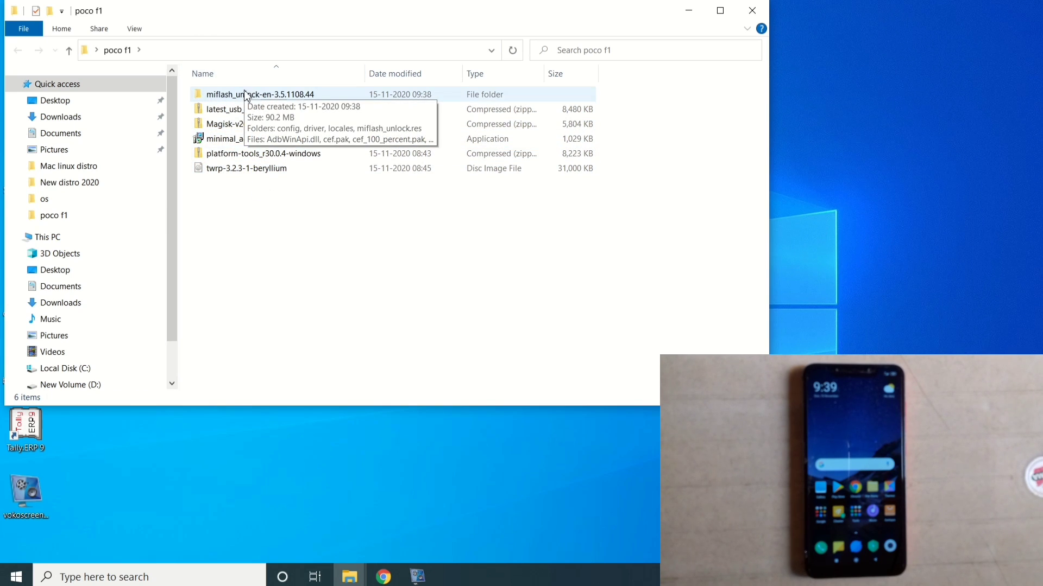
double_click(260, 94)
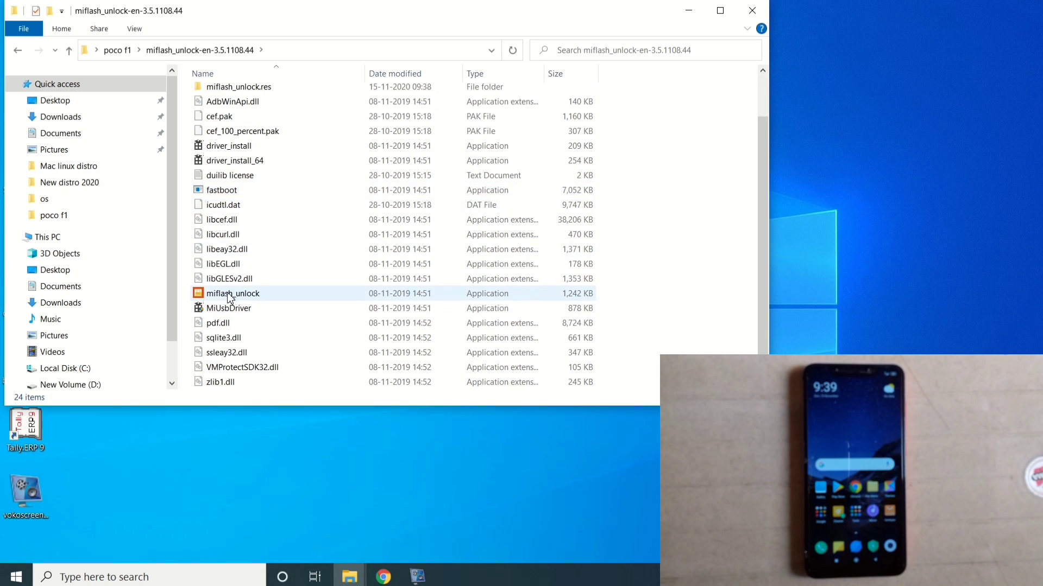
left_click(233, 293)
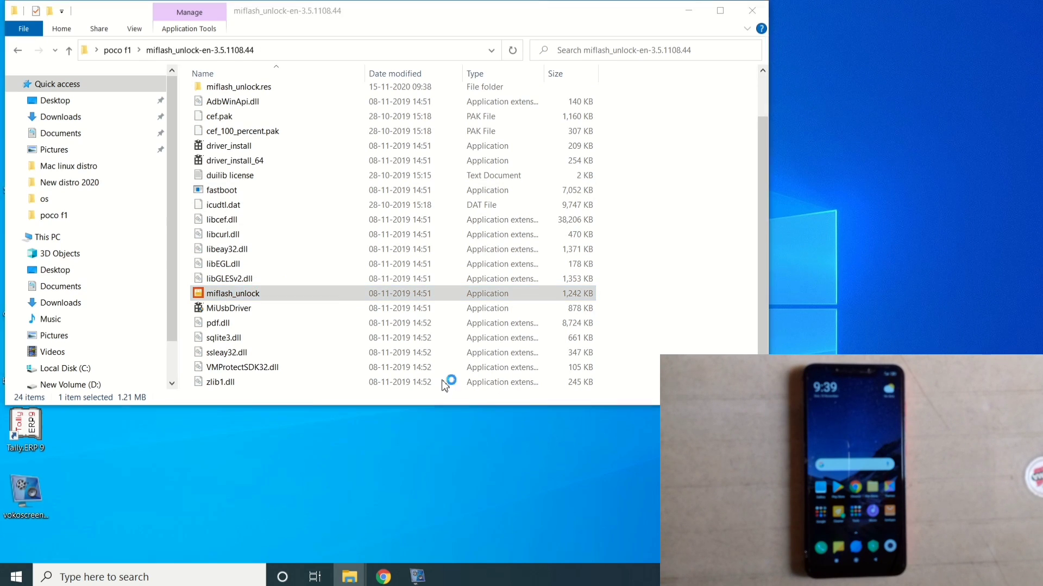
Step: Launch Mi Unlock, accept the disclaimer and sign in to the Mi Account with a password
double_click(233, 293)
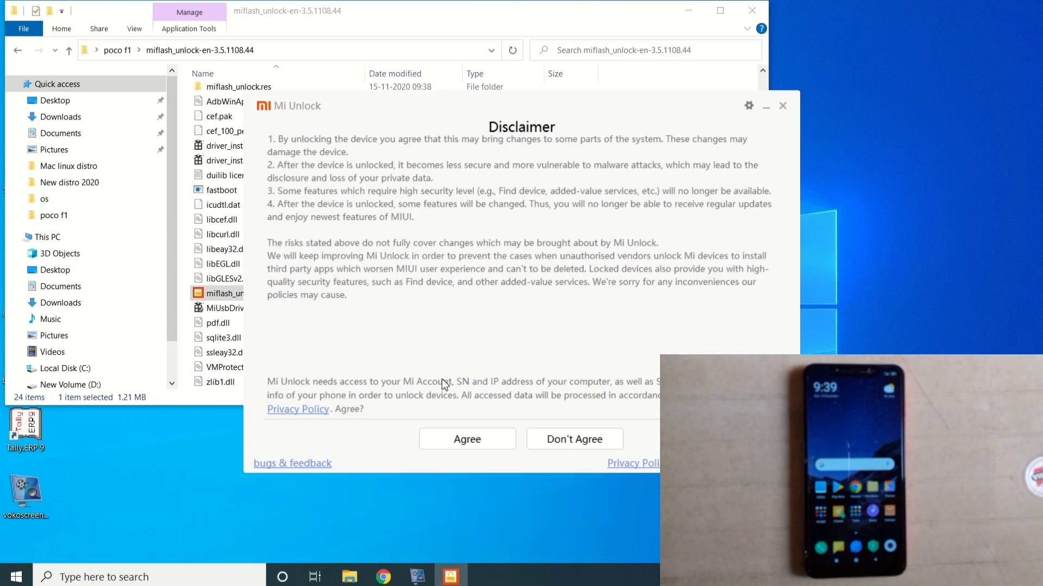
left_click(467, 439)
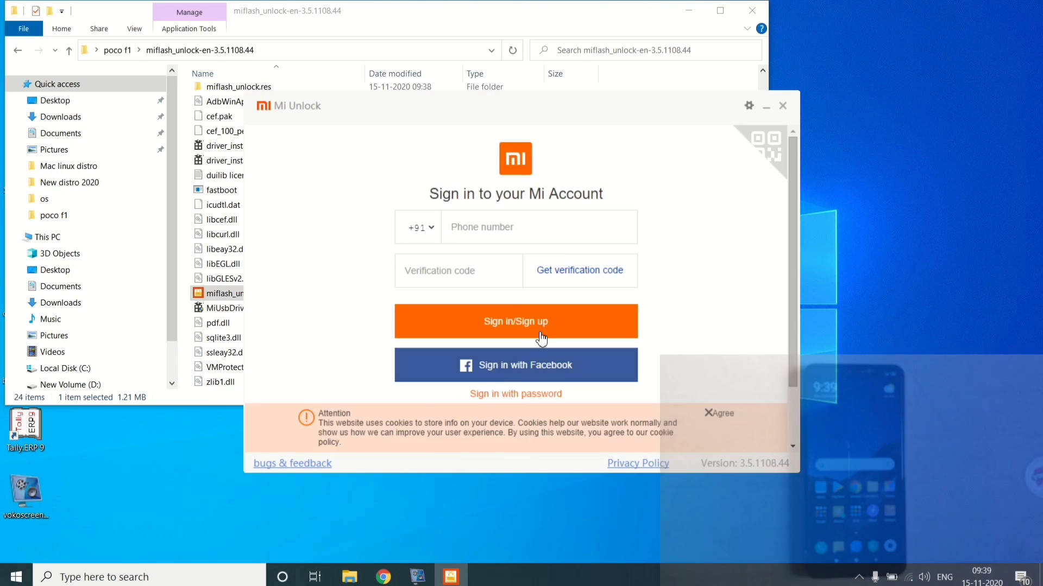
left_click(718, 413)
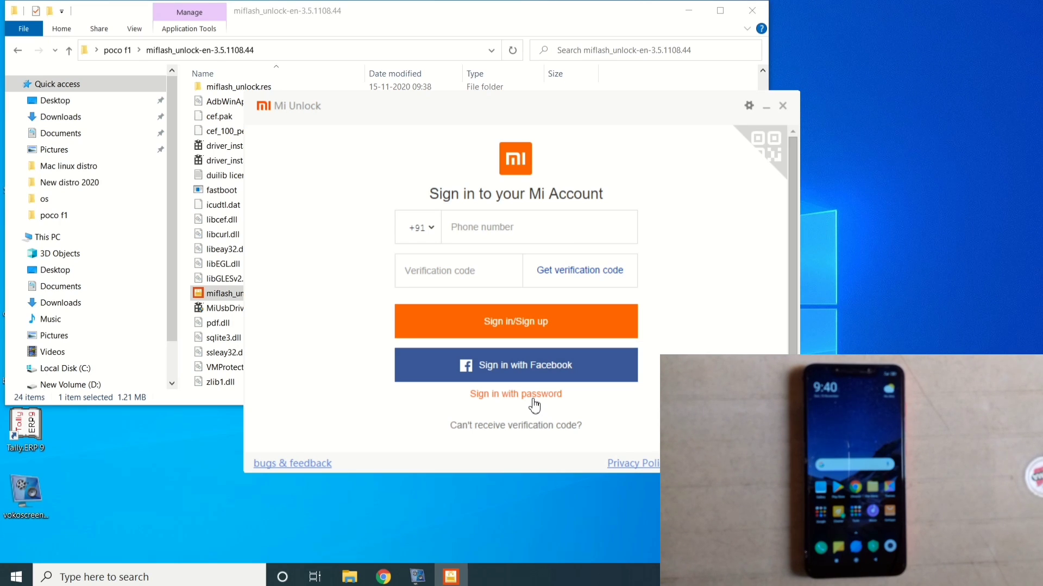
left_click(516, 394)
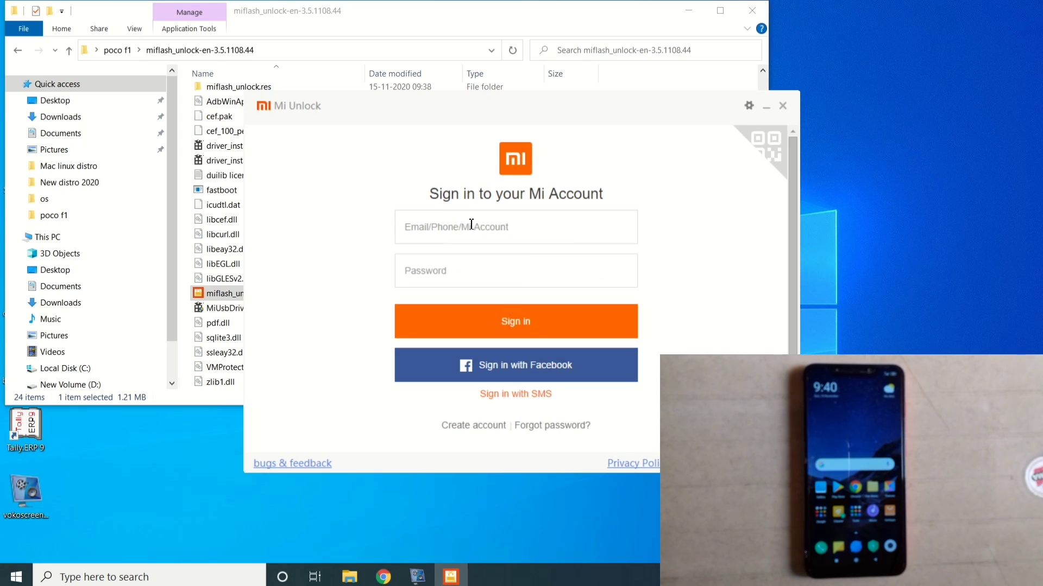
left_click(515, 321)
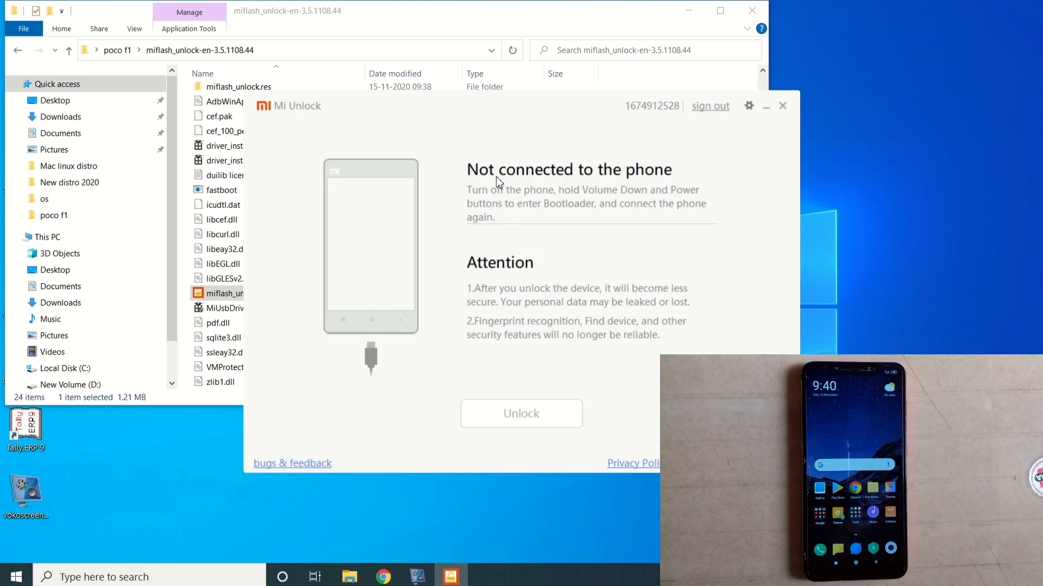
mouse_move(477, 247)
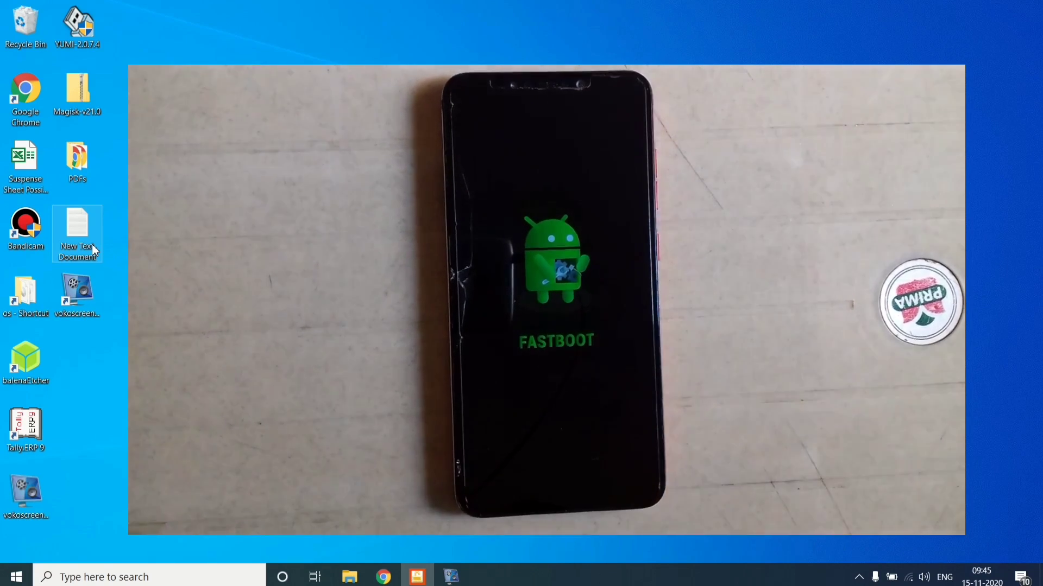
Step: Restore the Mi Unlock window once the phone is connected in fastboot mode
left_click(451, 576)
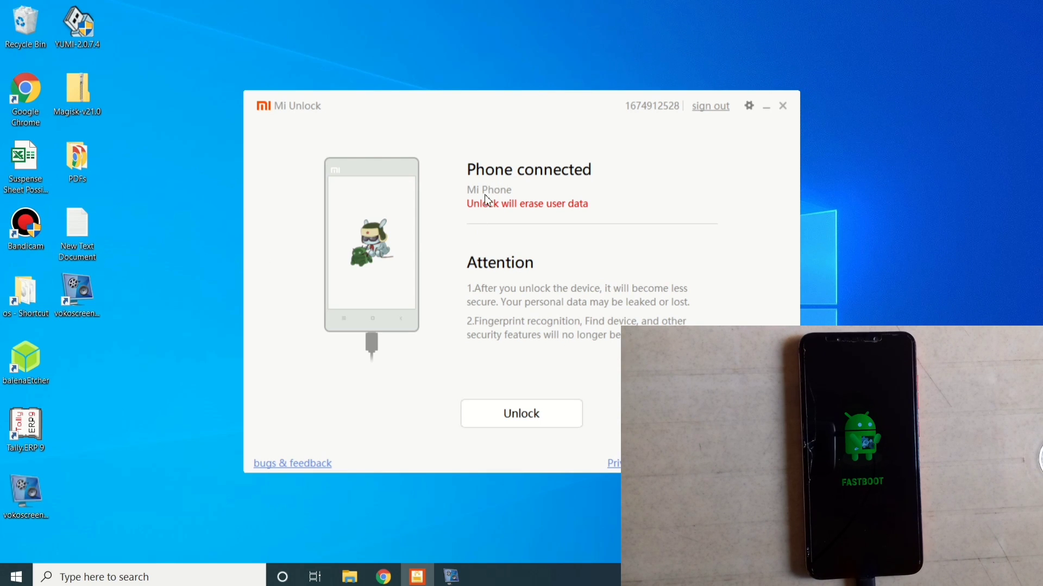
mouse_move(510, 212)
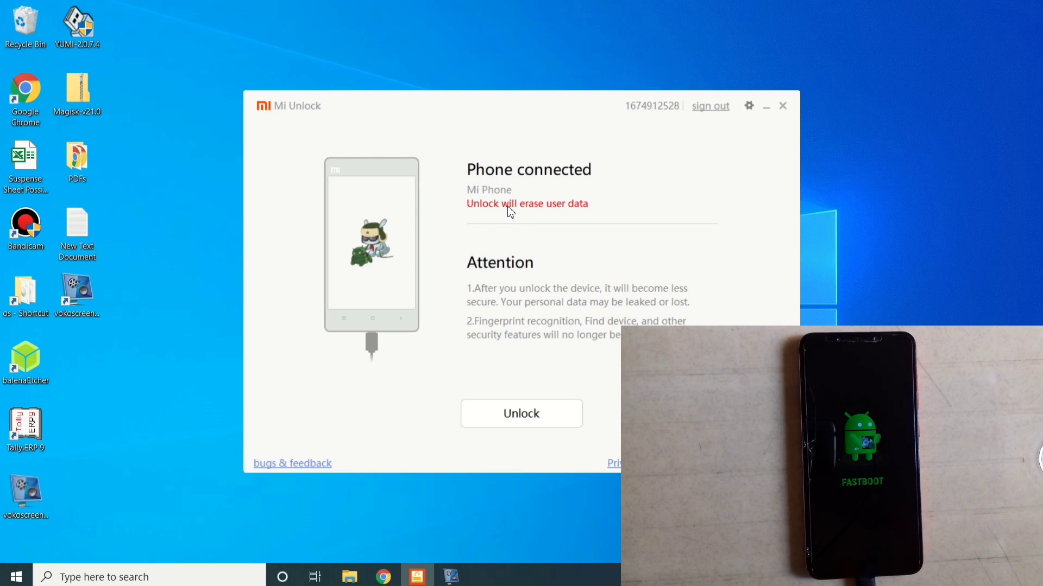
mouse_move(494, 211)
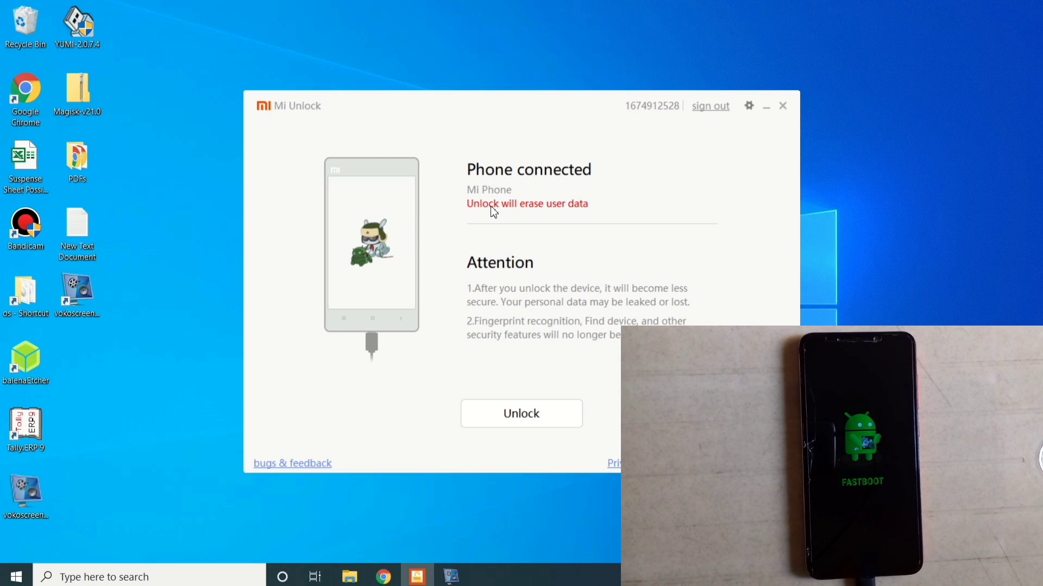
mouse_move(536, 303)
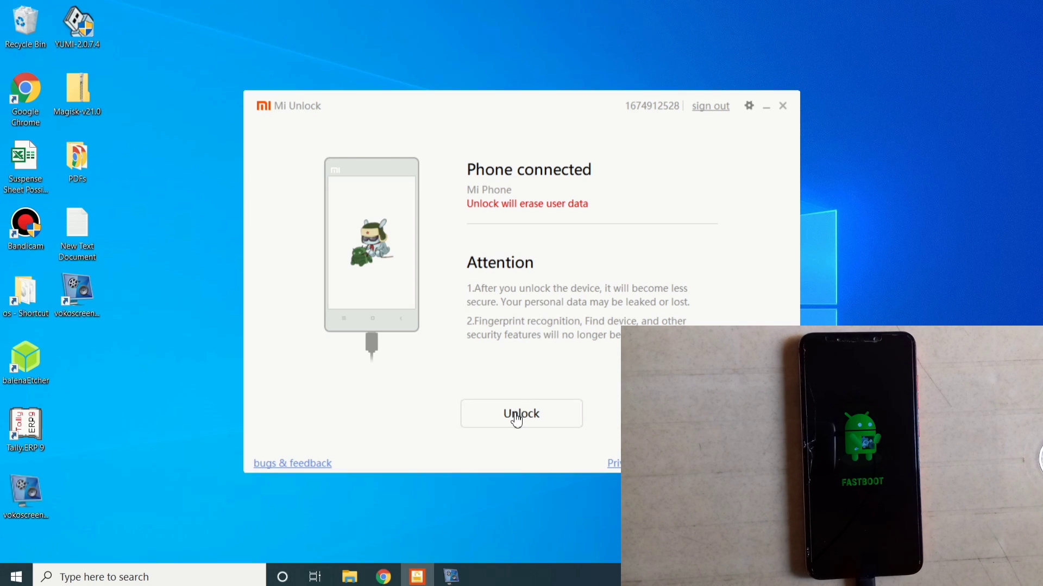
Step: Unlock the bootloader, confirming 'Unlock anyway' on the data-erase and security warnings
left_click(521, 412)
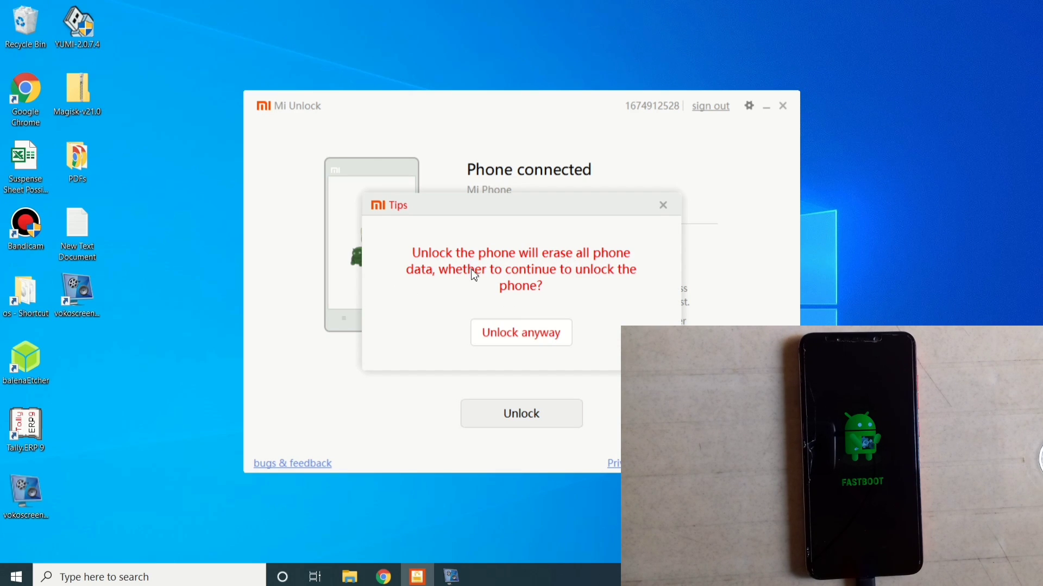
mouse_move(517, 298)
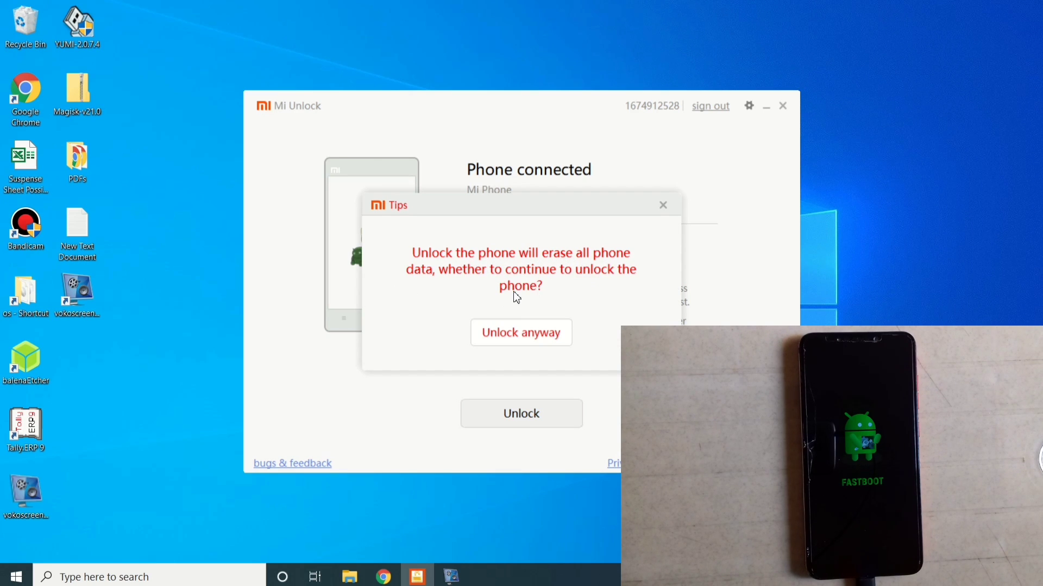
left_click(521, 332)
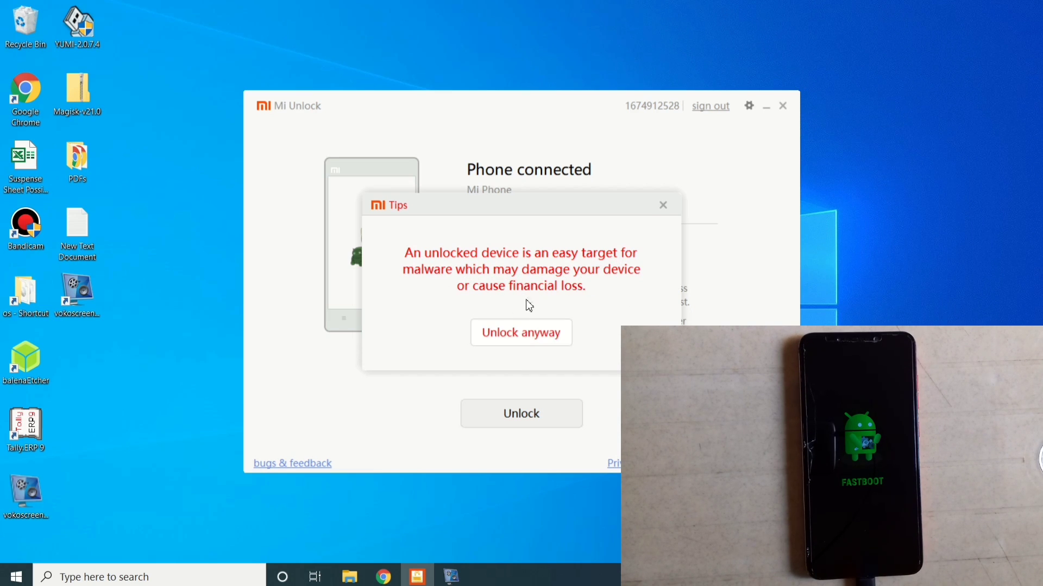
left_click(521, 332)
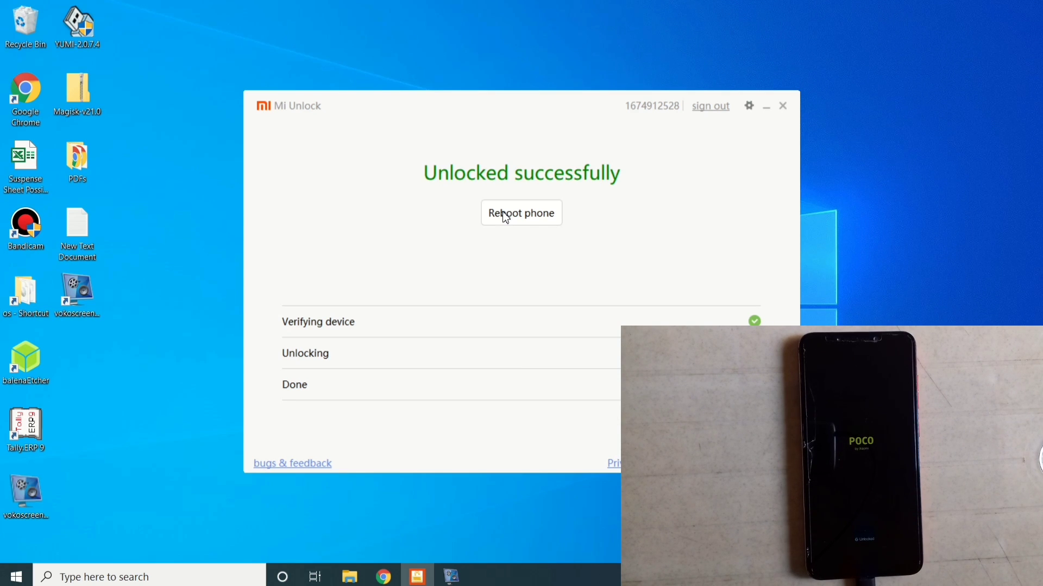
mouse_move(658, 146)
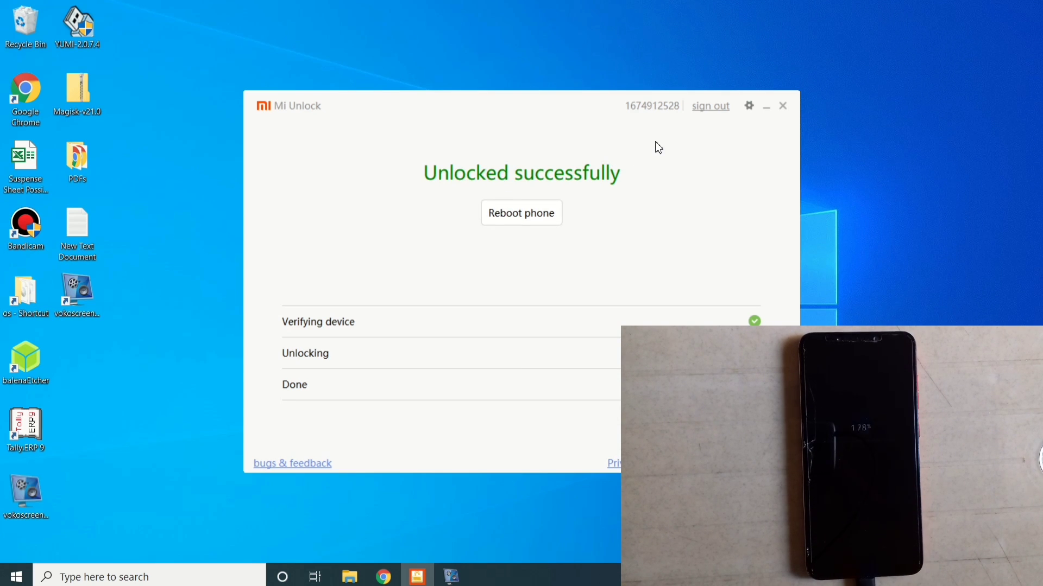
Step: Close the Mi Unlock window after the successful unlock
left_click(521, 212)
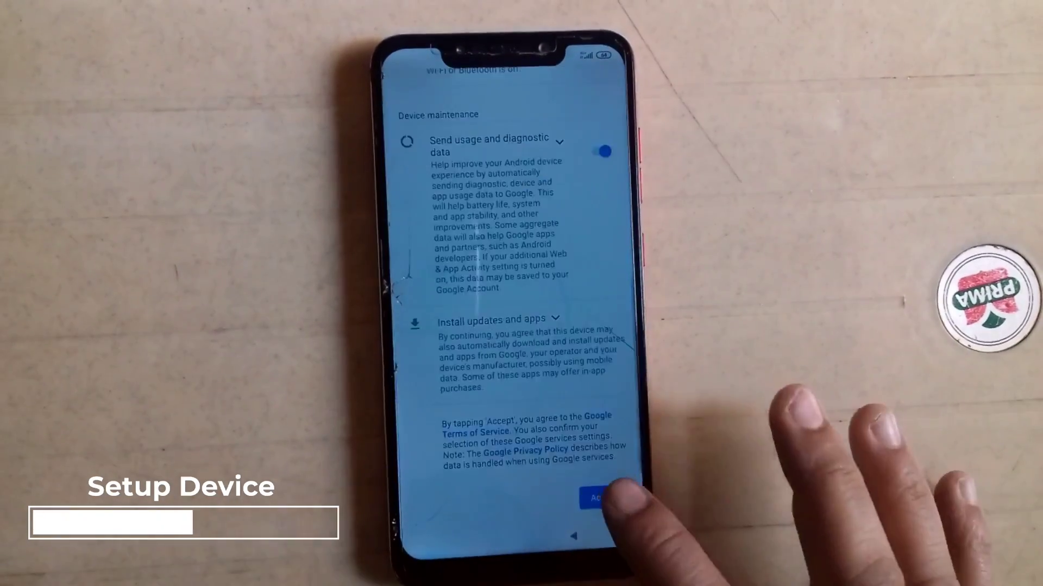
Step: Accept the Google services terms and choose the second theme to finish device setup
left_click(596, 497)
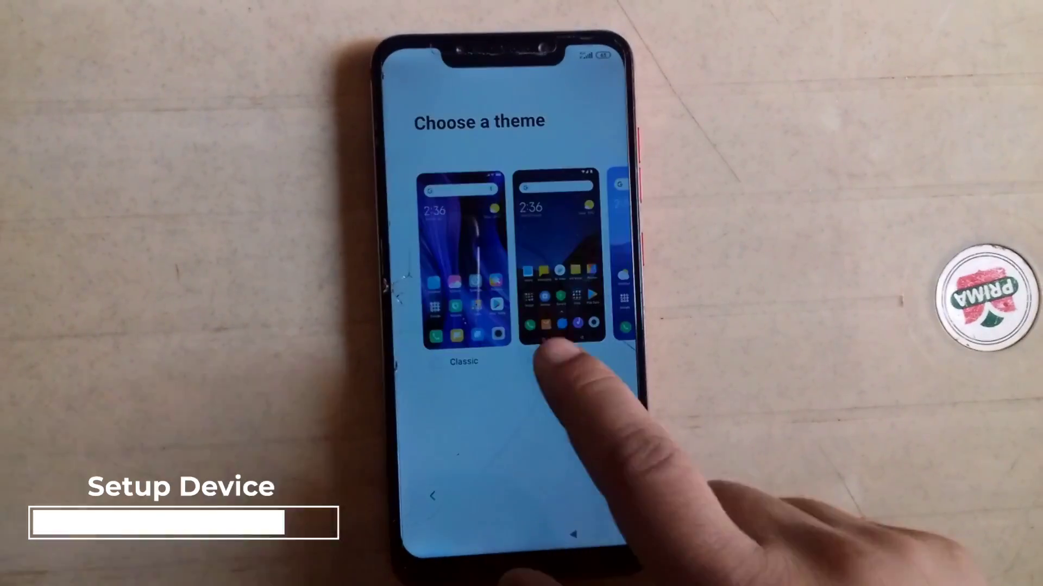
left_click(555, 319)
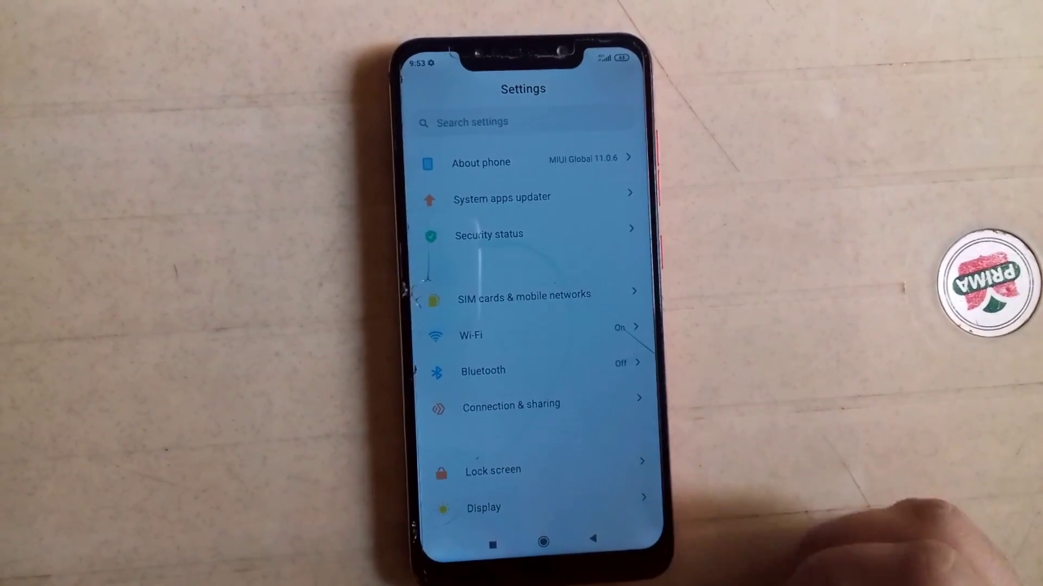
Step: Open Additional settings > Developer options twice, confirming OEM unlocking shows as already unlocked
left_click(480, 162)
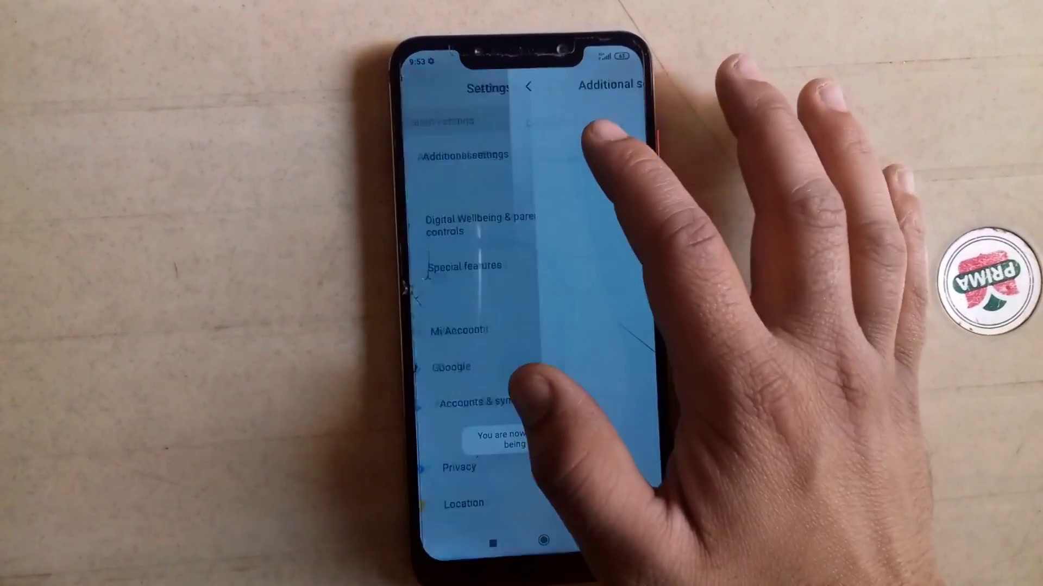
left_click(466, 155)
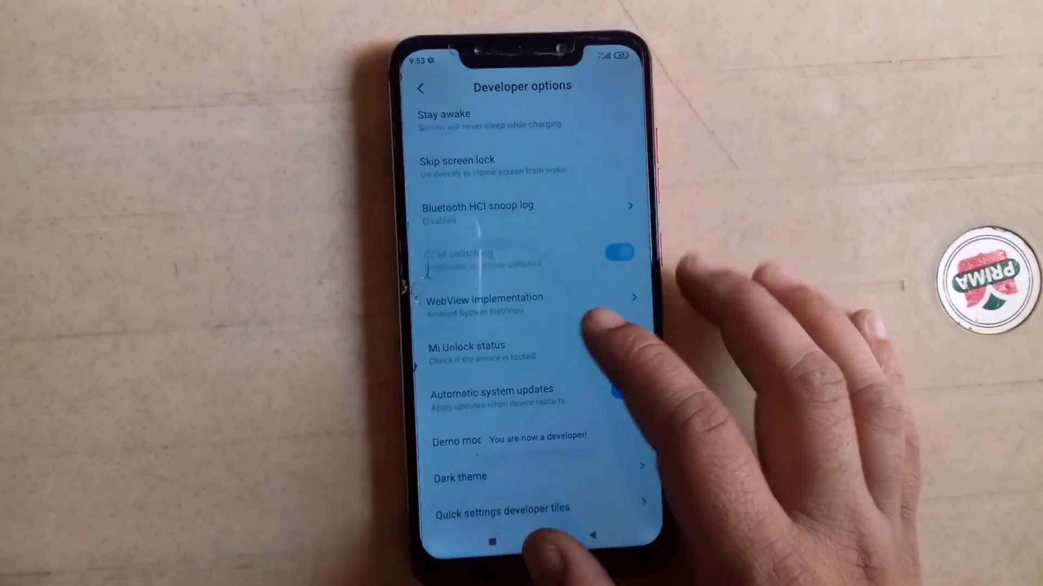
scroll("up", 3)
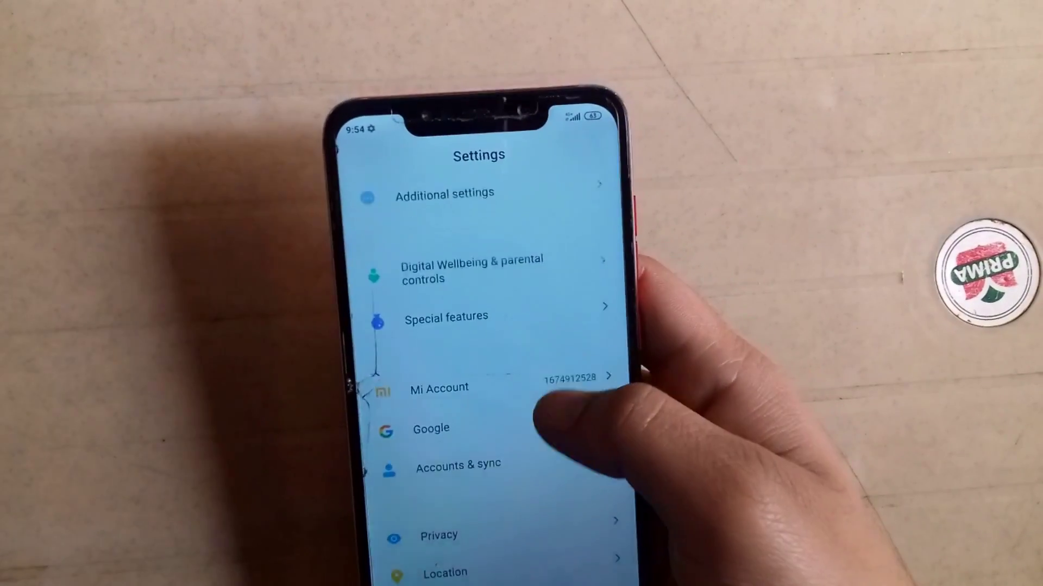
scroll("down", 3)
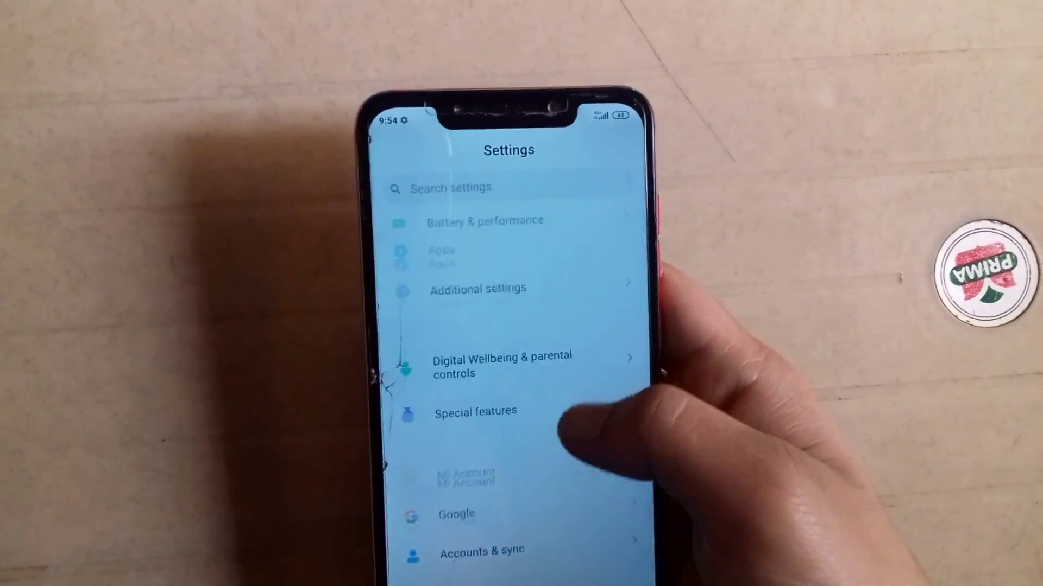
left_click(477, 288)
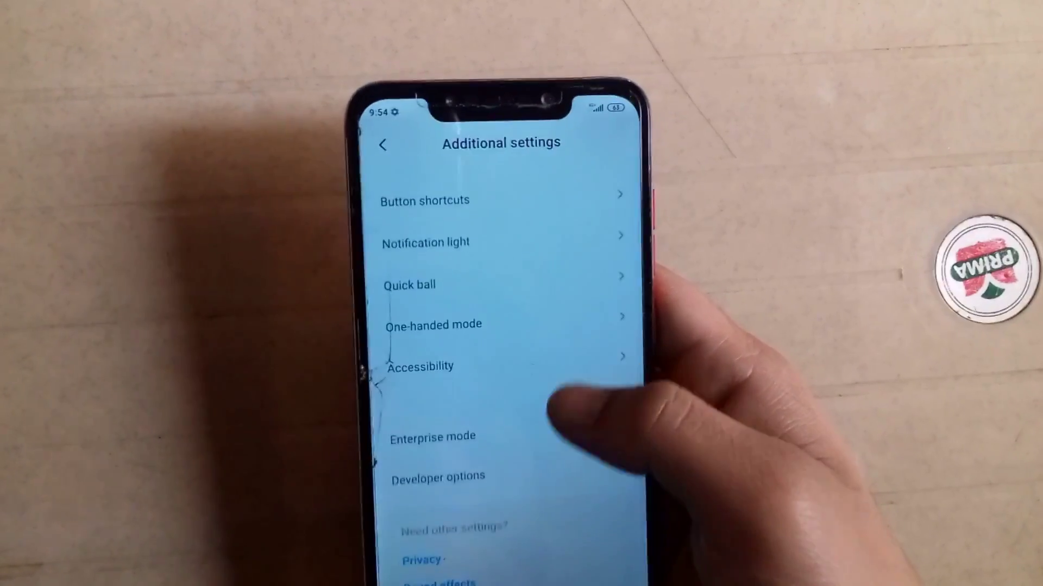
left_click(437, 477)
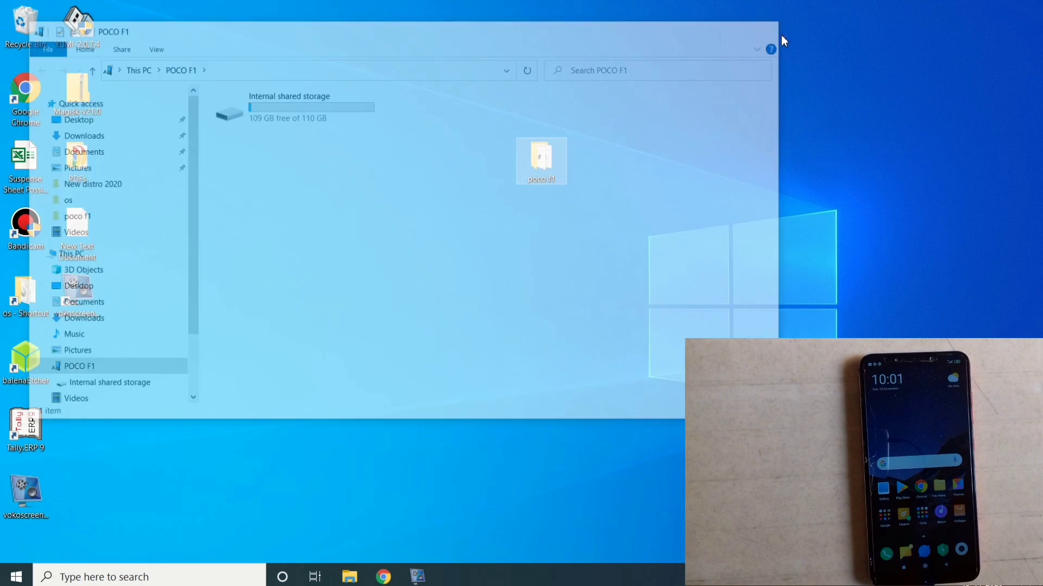
Step: Select the Magisk-v20.4 and DisableForceEncryption zips in poco f1 and paste them into the phone's internal storage
double_click(541, 157)
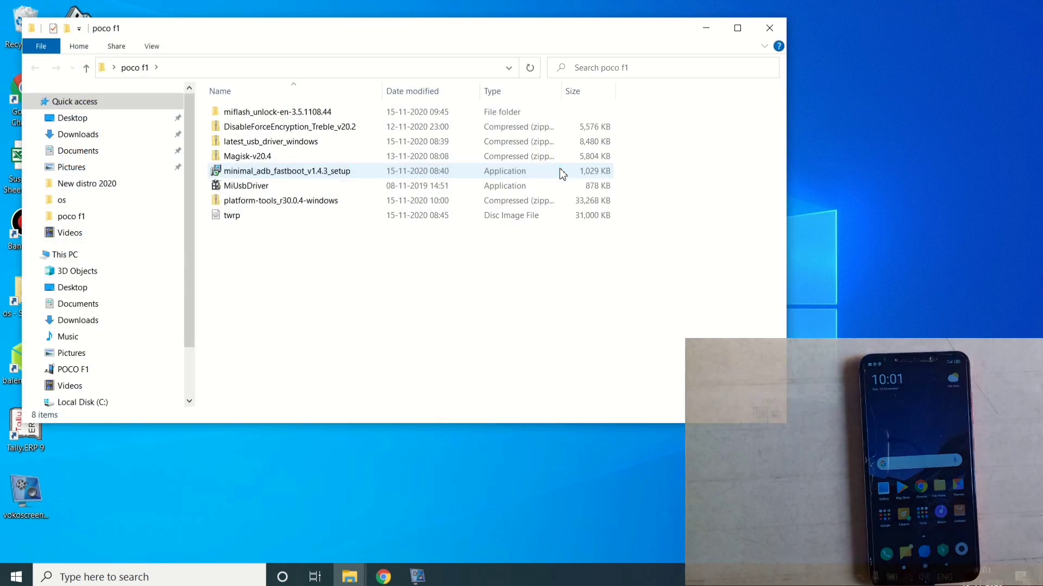
left_click(248, 156)
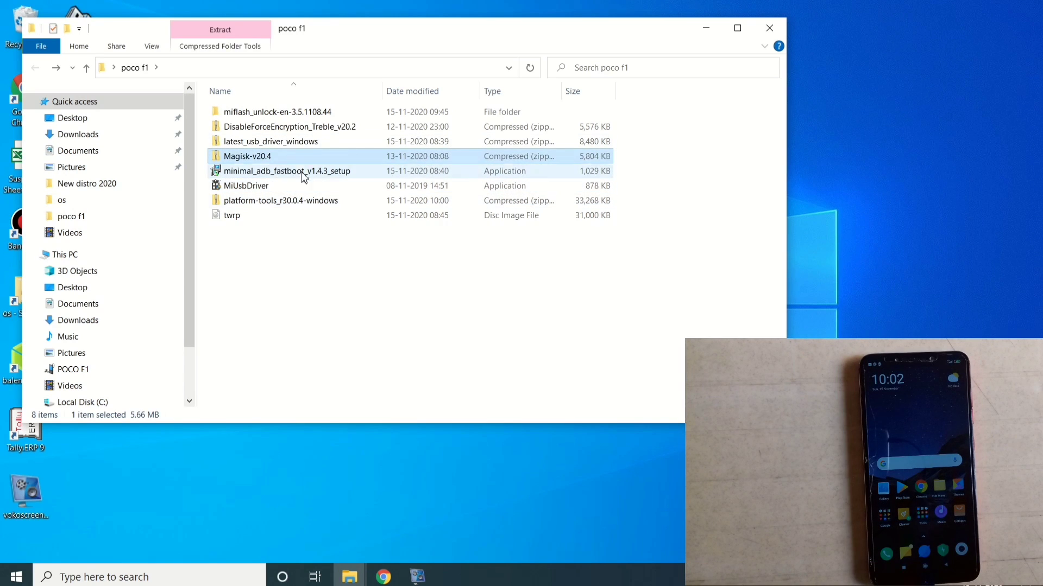
left_click(300, 126)
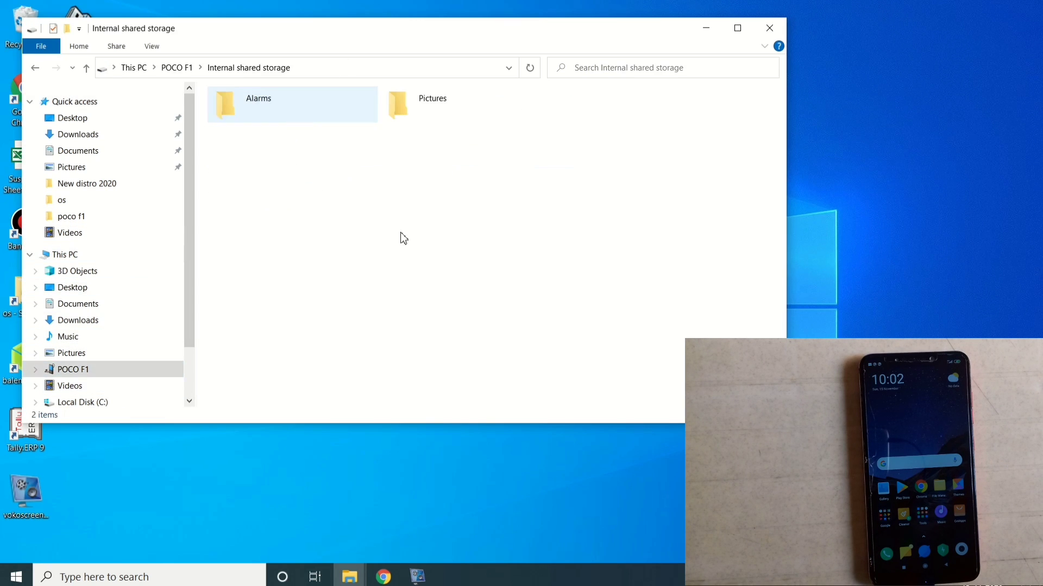
right_click(403, 238)
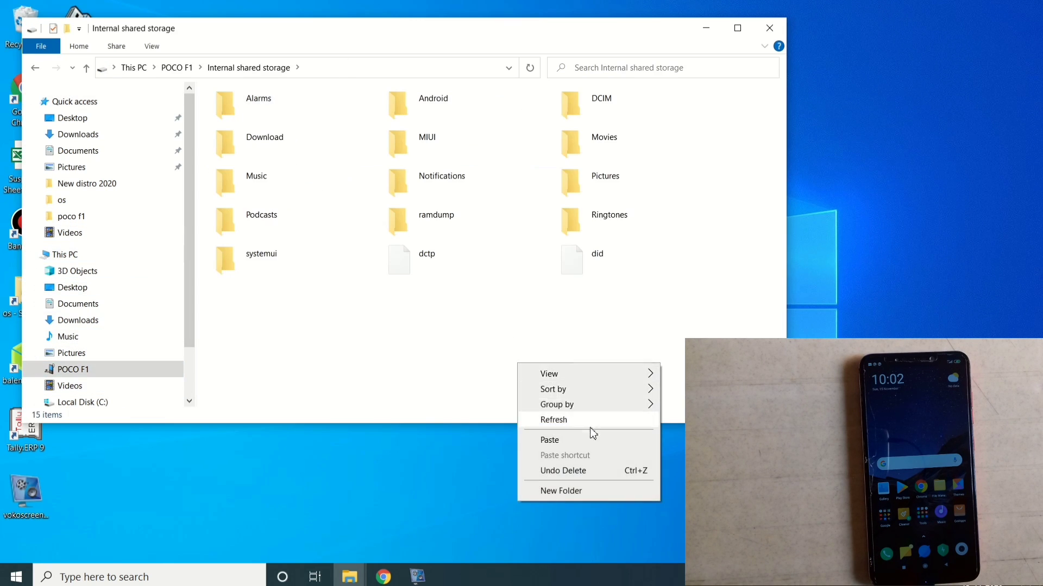
left_click(549, 439)
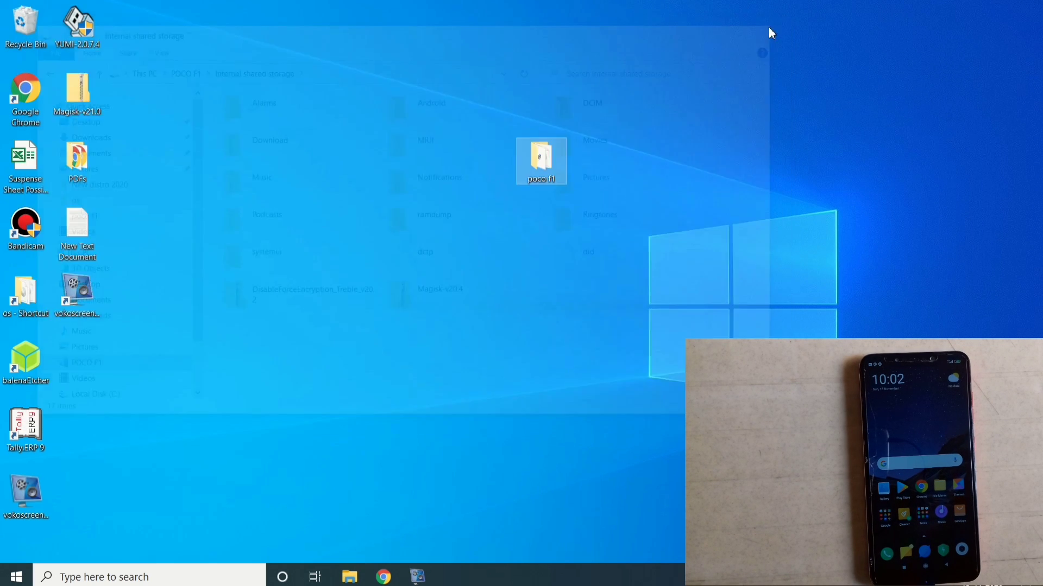
Step: Trim the poco f1 folder of the DFE zip, Magisk zip and miflash_unlock folder, leaving five items
left_click(761, 53)
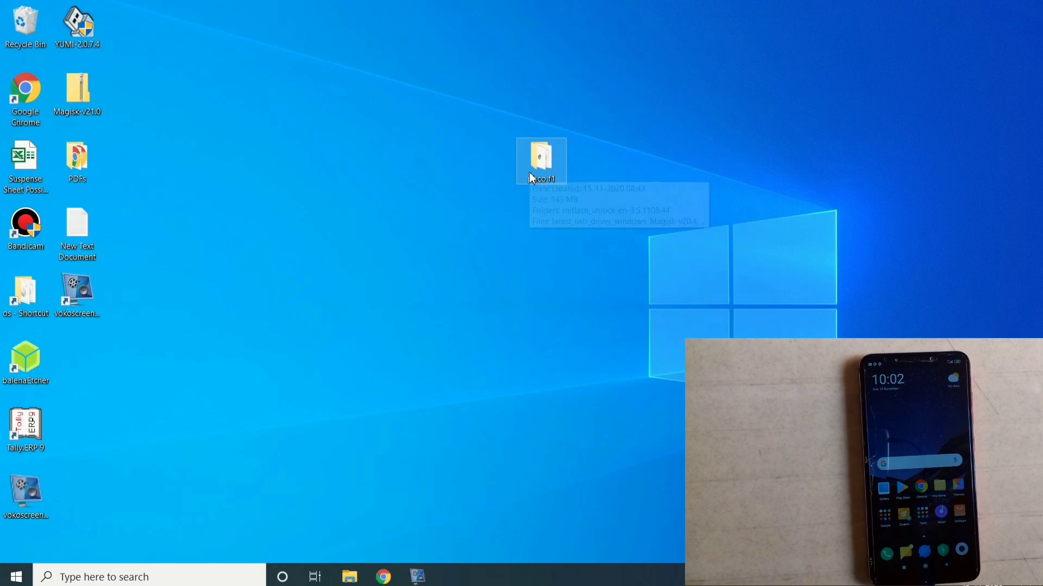
double_click(541, 158)
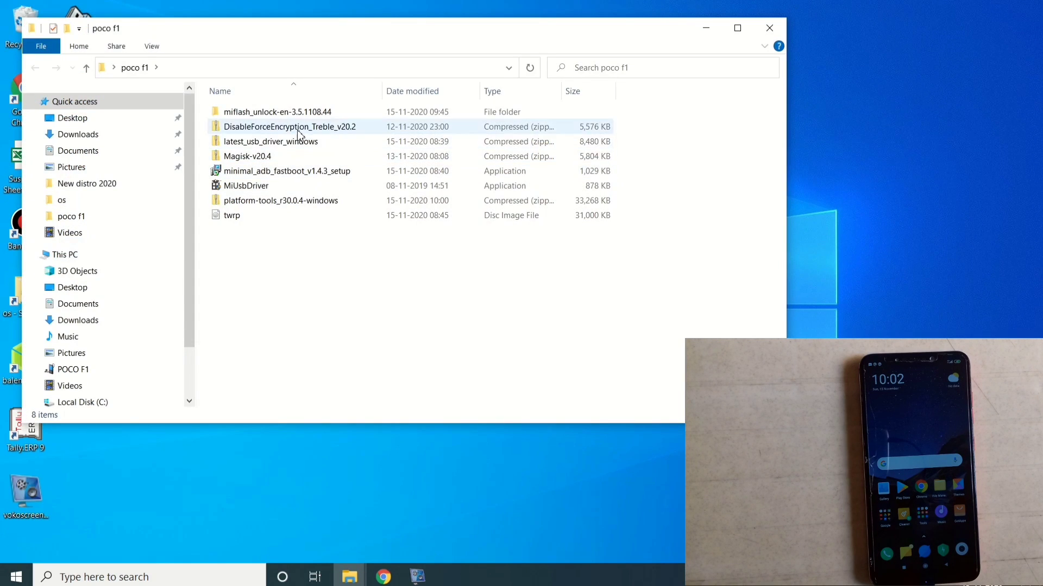
left_click(278, 111)
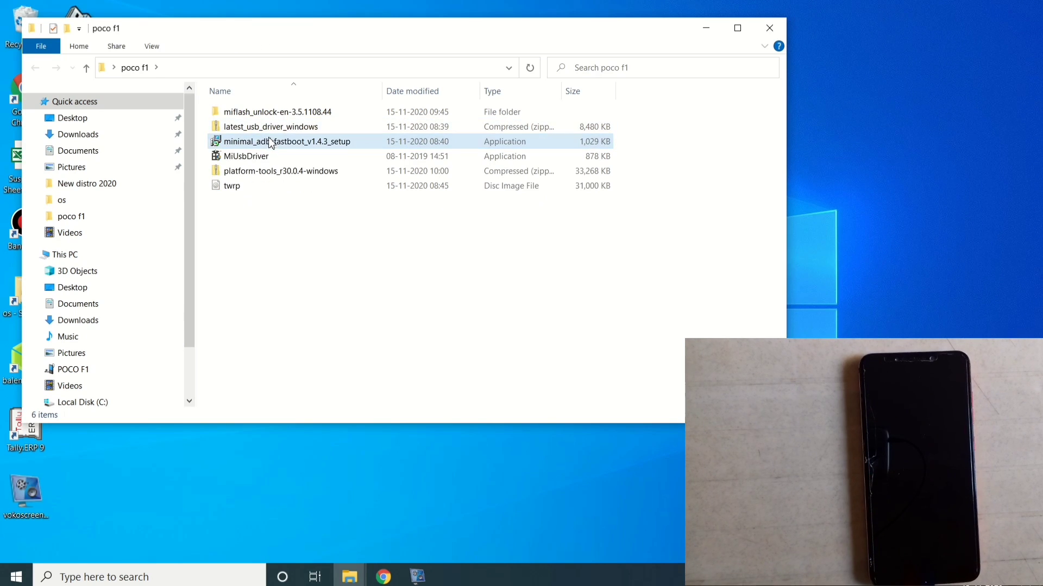
left_click(278, 111)
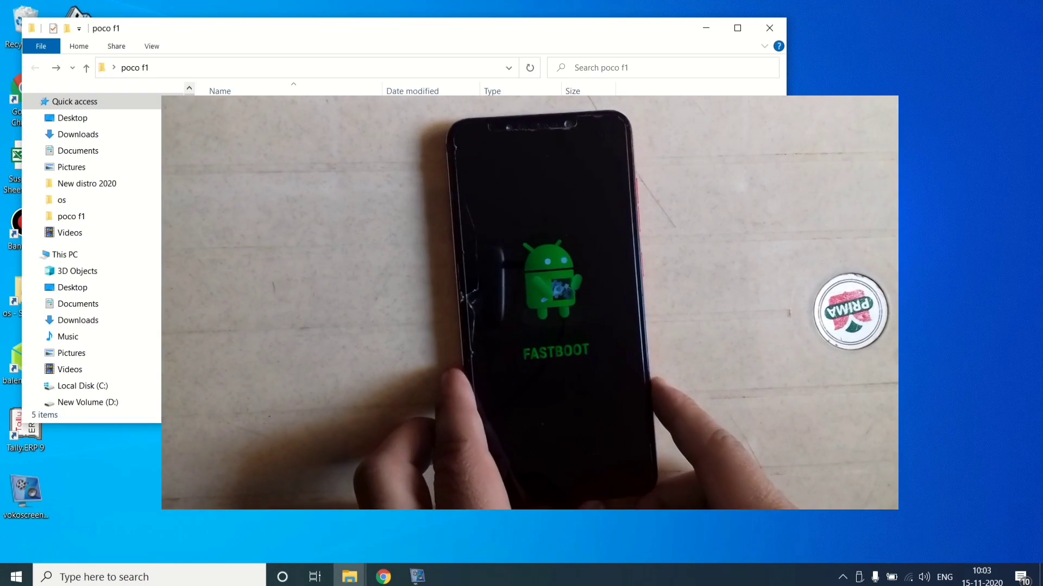
left_click(246, 142)
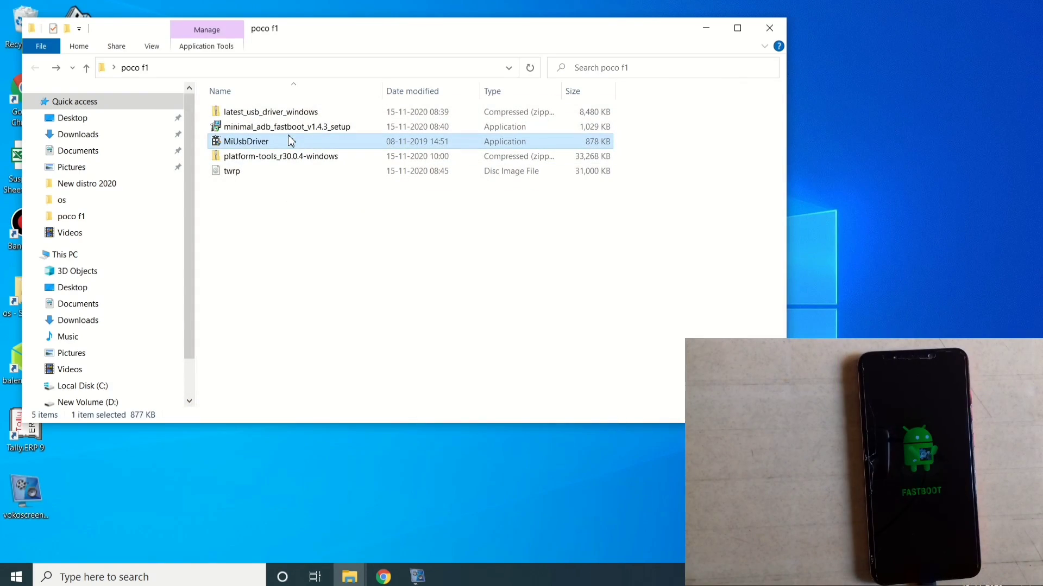
Step: Run MiUsbDriver until it reports 'Mi drive installed', then close the installer
double_click(245, 141)
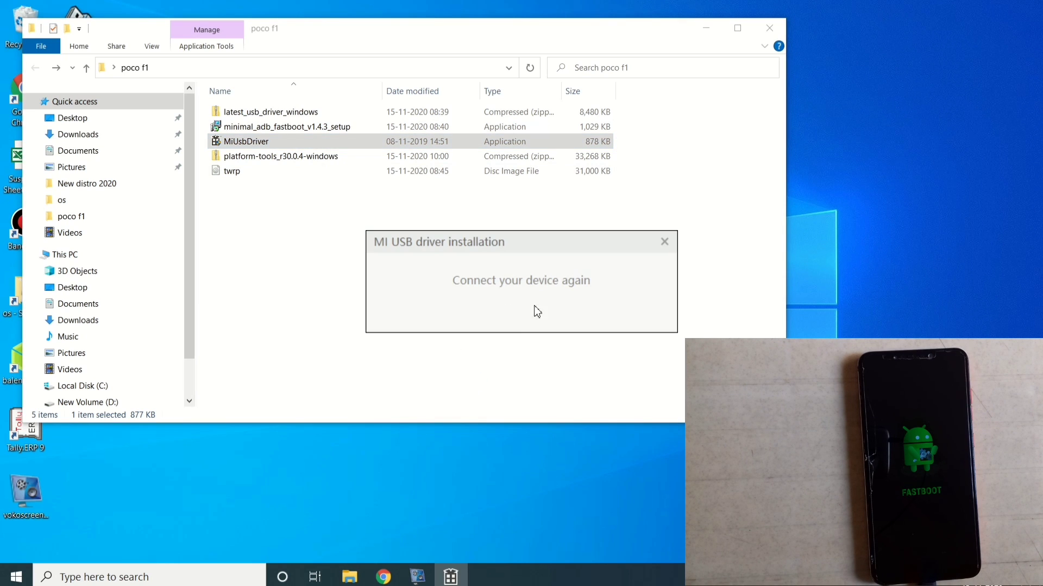
mouse_move(527, 296)
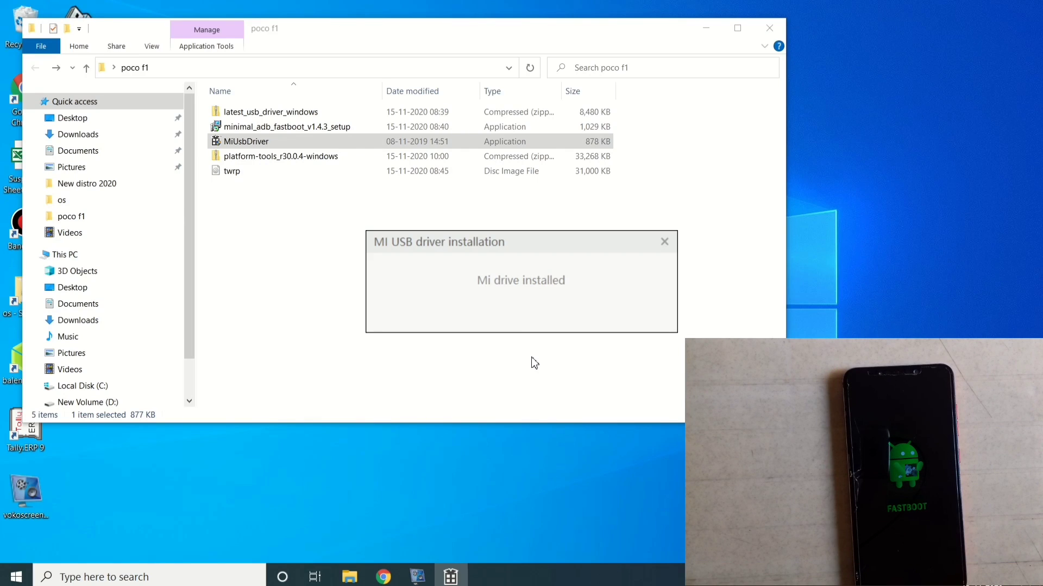
mouse_move(657, 258)
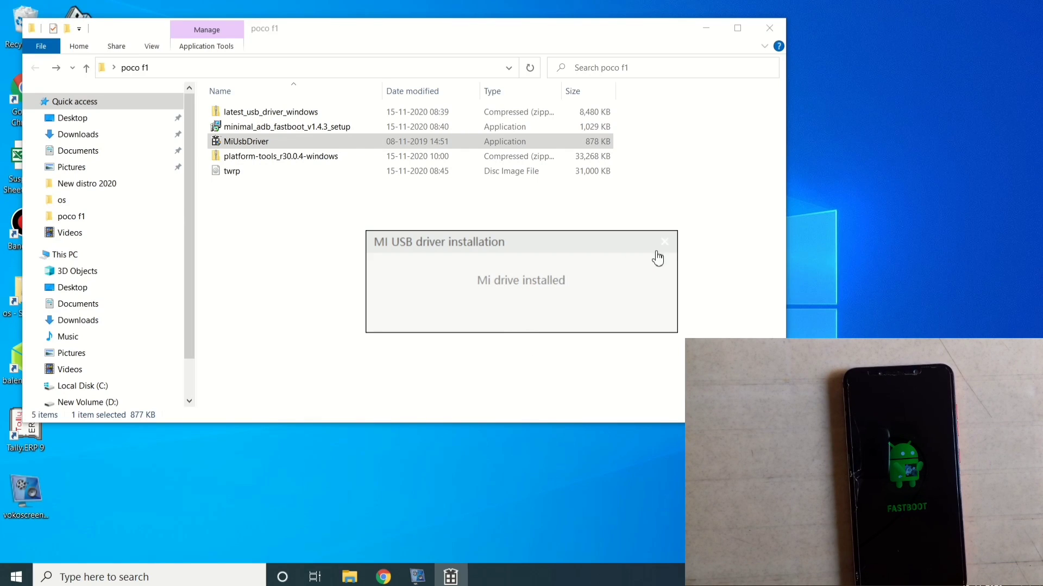
left_click(663, 241)
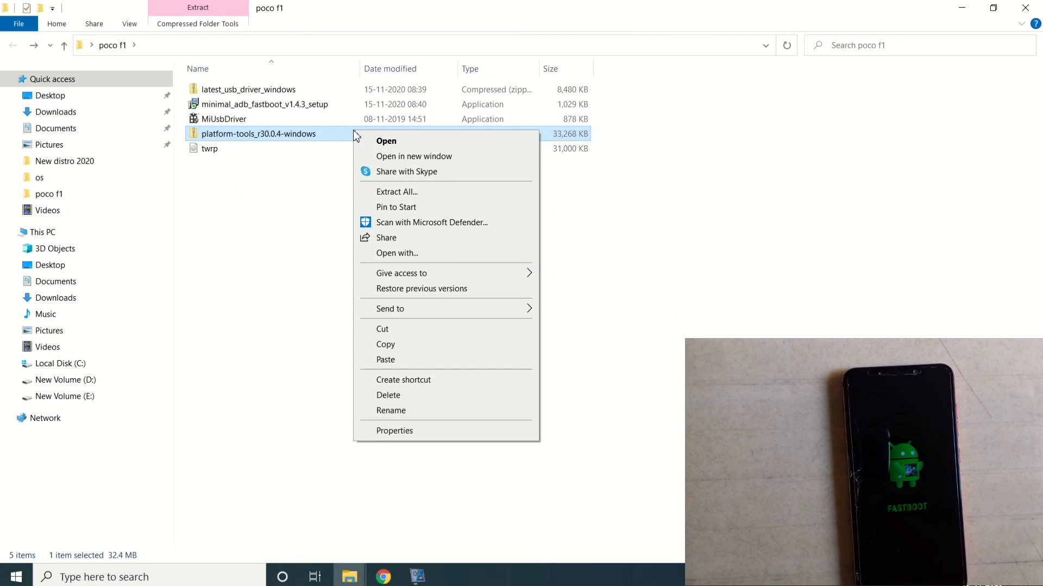
mouse_move(397, 192)
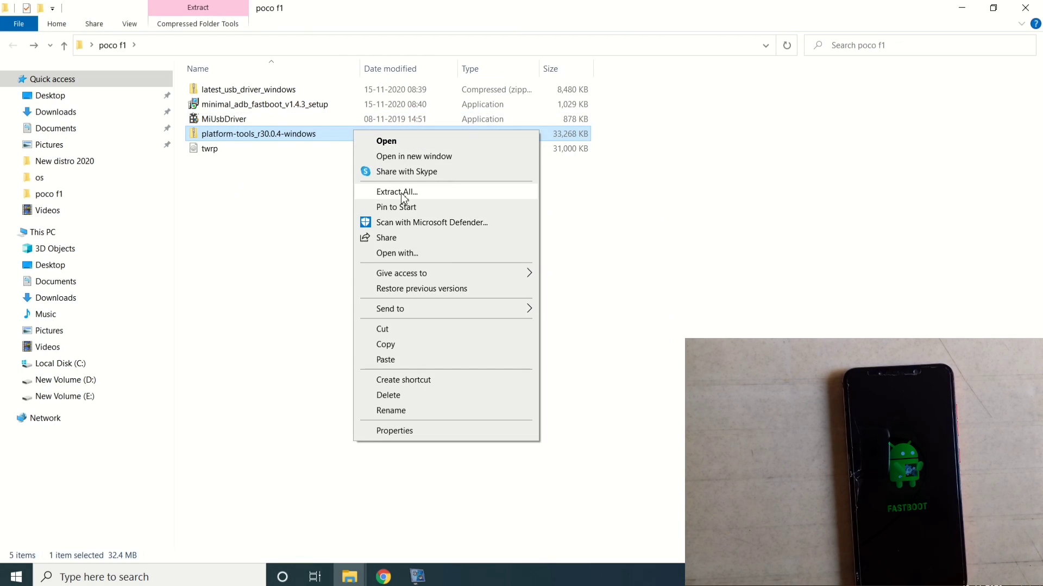
Step: Extract the platform-tools zip into its own folder and enter platform-tools_r30.0.4-windows > platform-tools
left_click(397, 191)
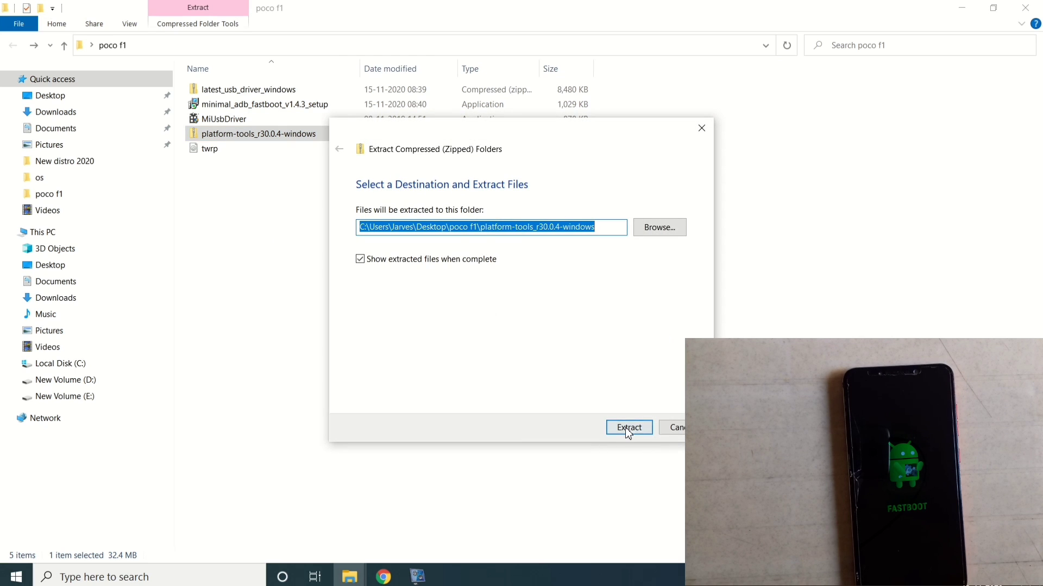
left_click(629, 427)
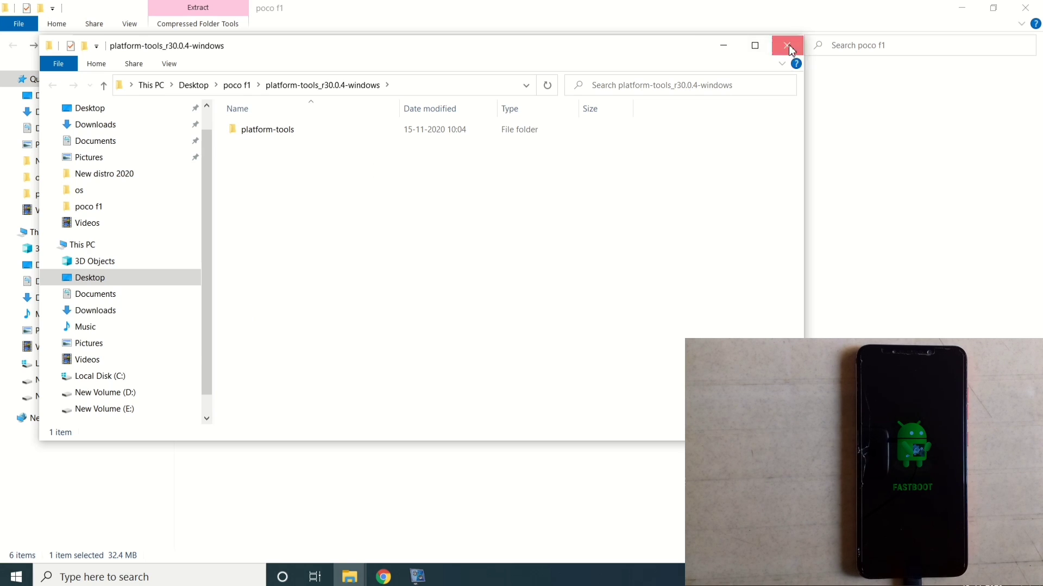
left_click(787, 45)
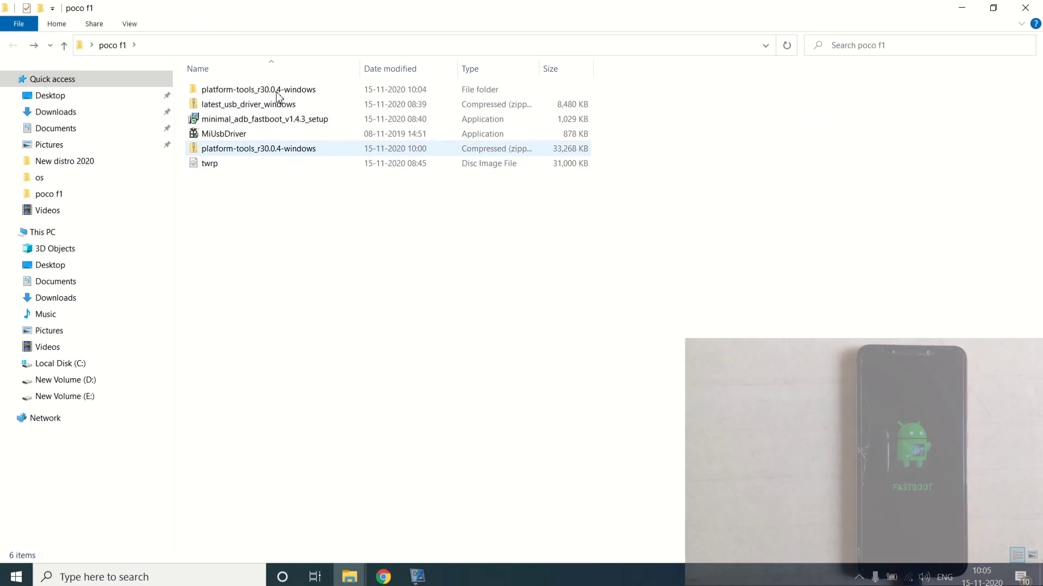
double_click(258, 89)
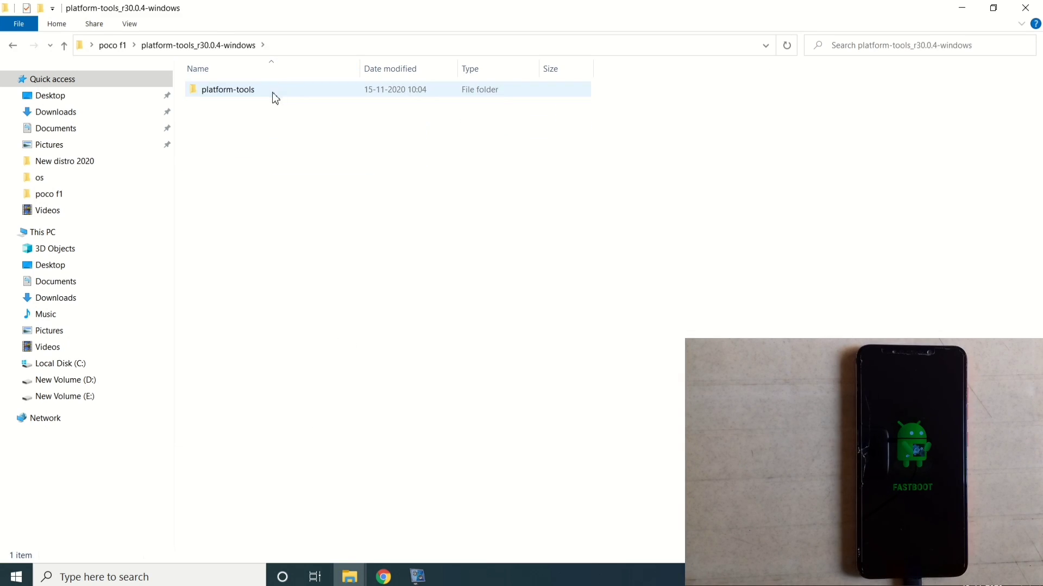
double_click(228, 89)
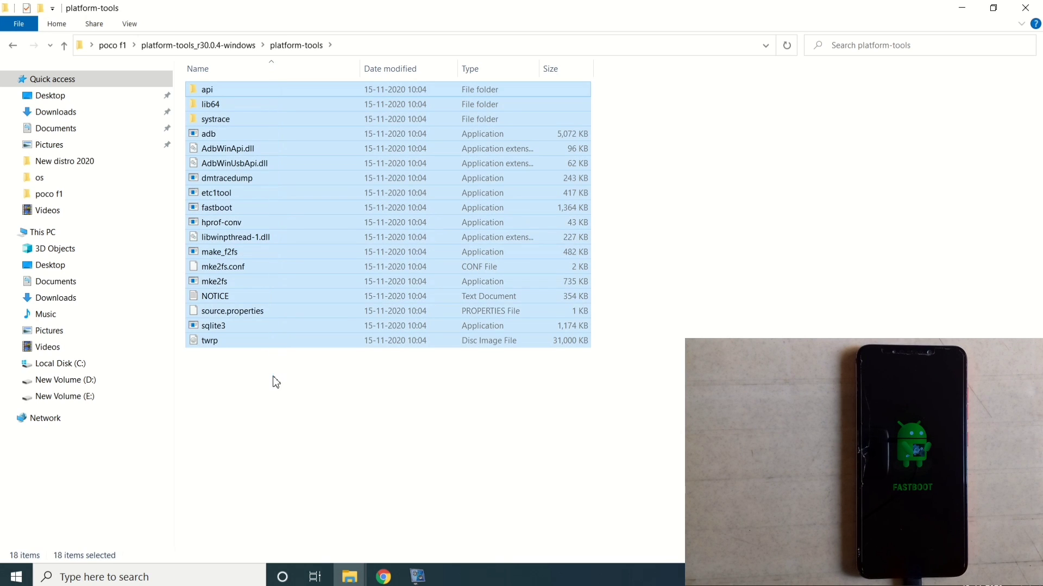
Step: Start a Windows PowerShell window inside the platform-tools folder holding twrp.img
right_click(275, 382)
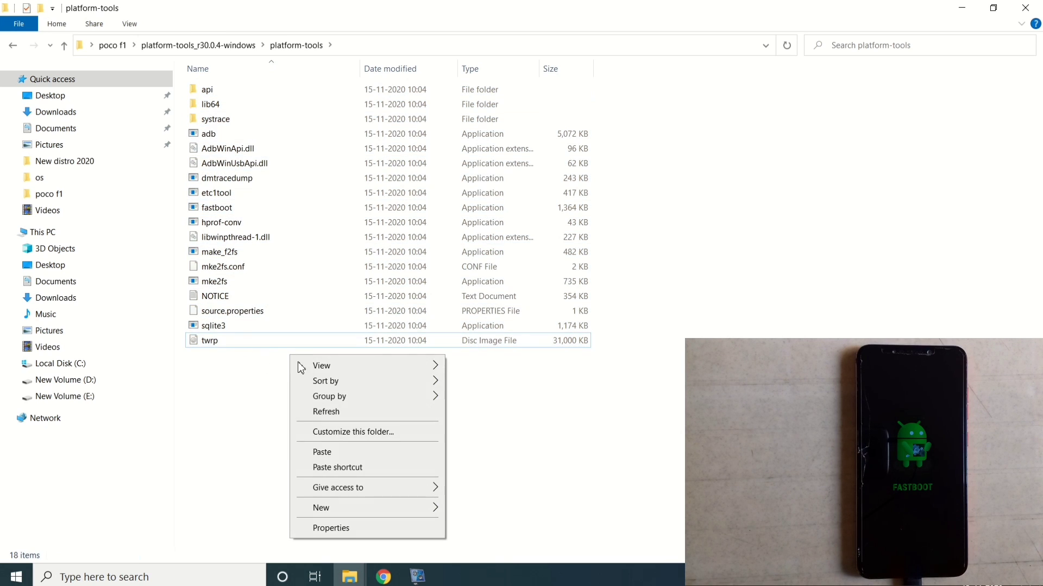
left_click(237, 397)
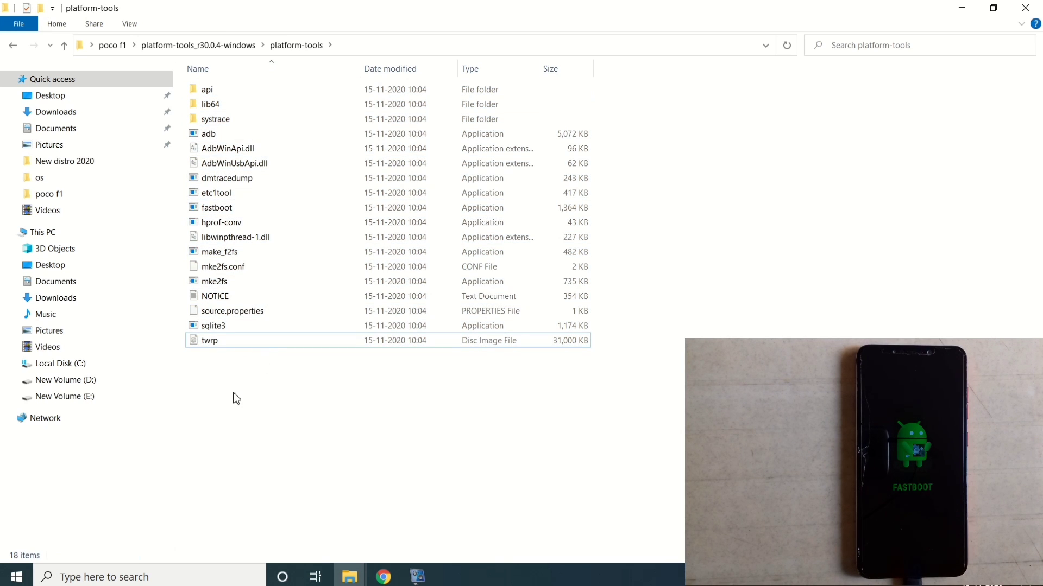
left_click(210, 340)
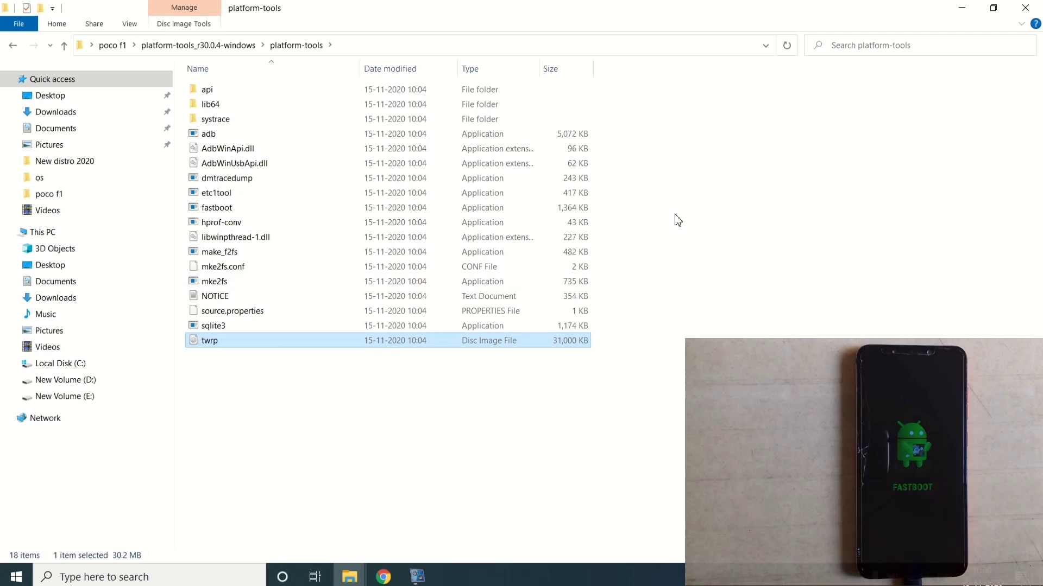
right_click(675, 219)
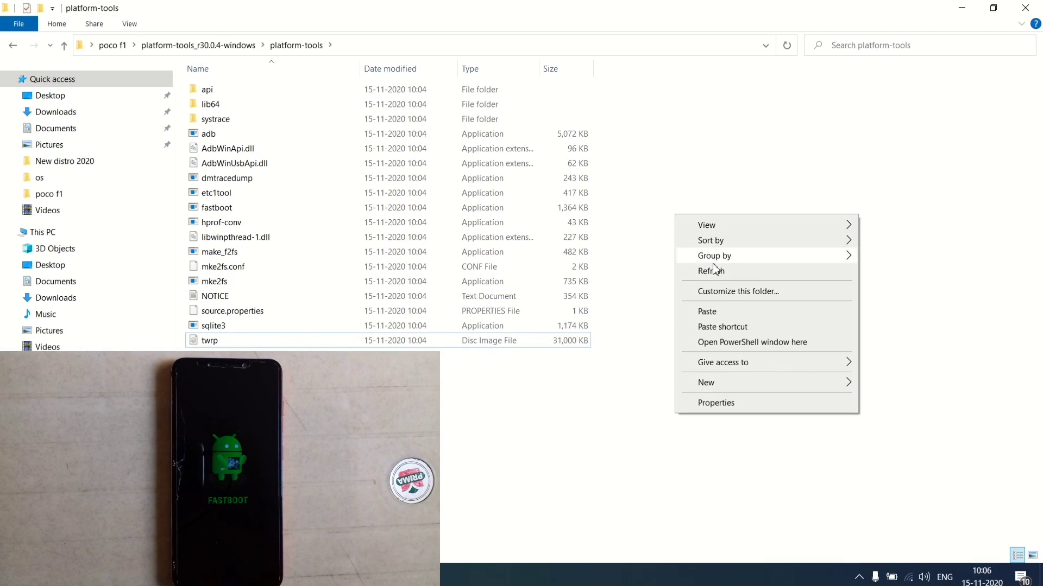
left_click(752, 342)
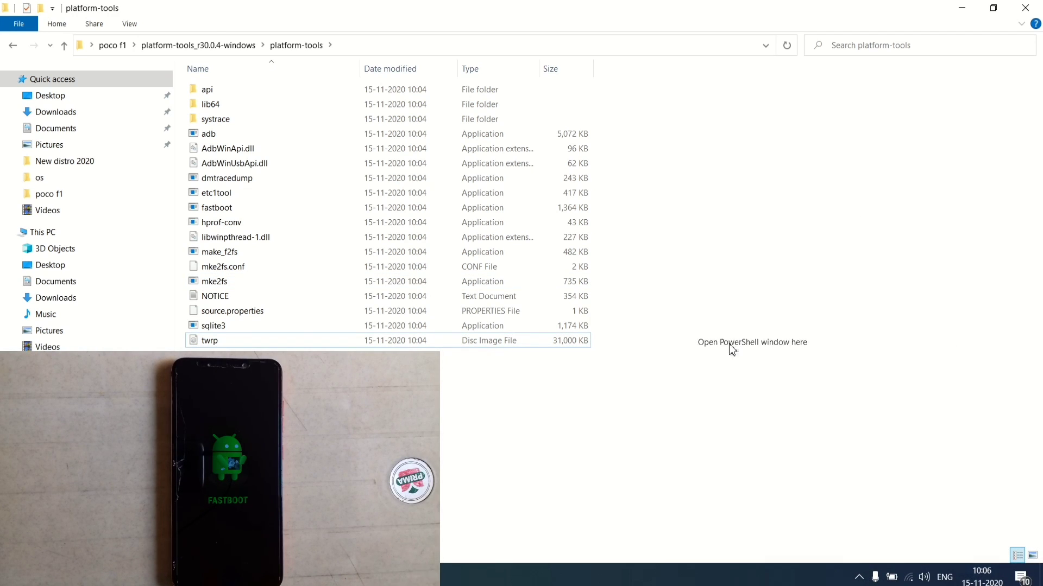
left_click(752, 341)
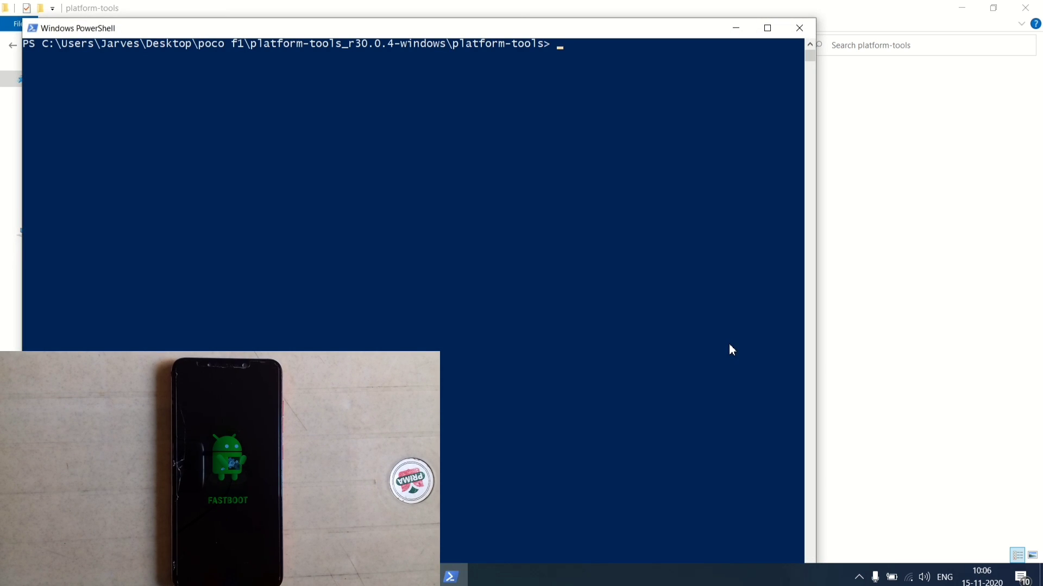
Step: Run 'fastboot devices' to confirm the phone is detected in fastboot
type("fasr")
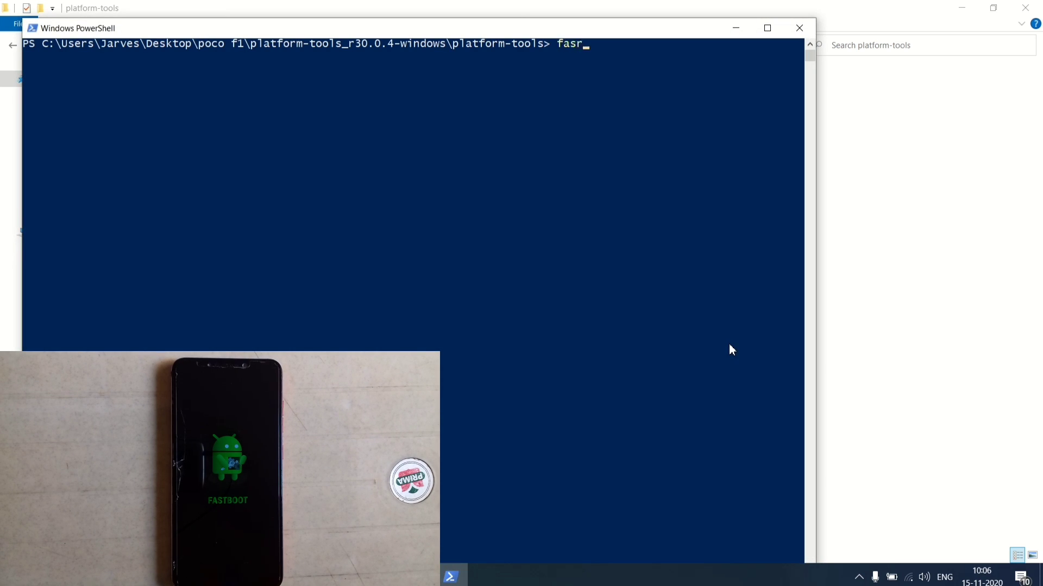
type("tboot")
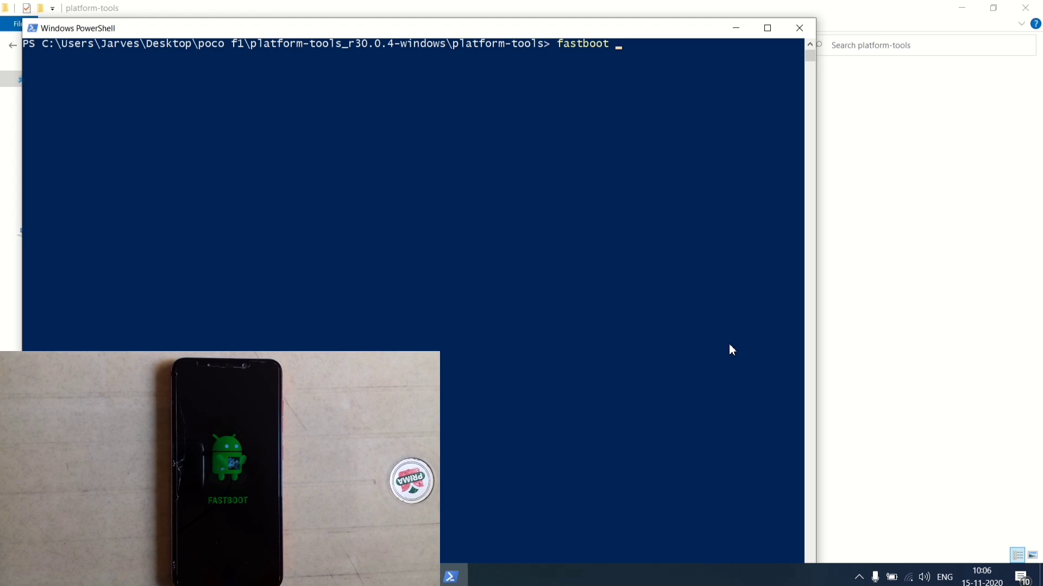
type("devices")
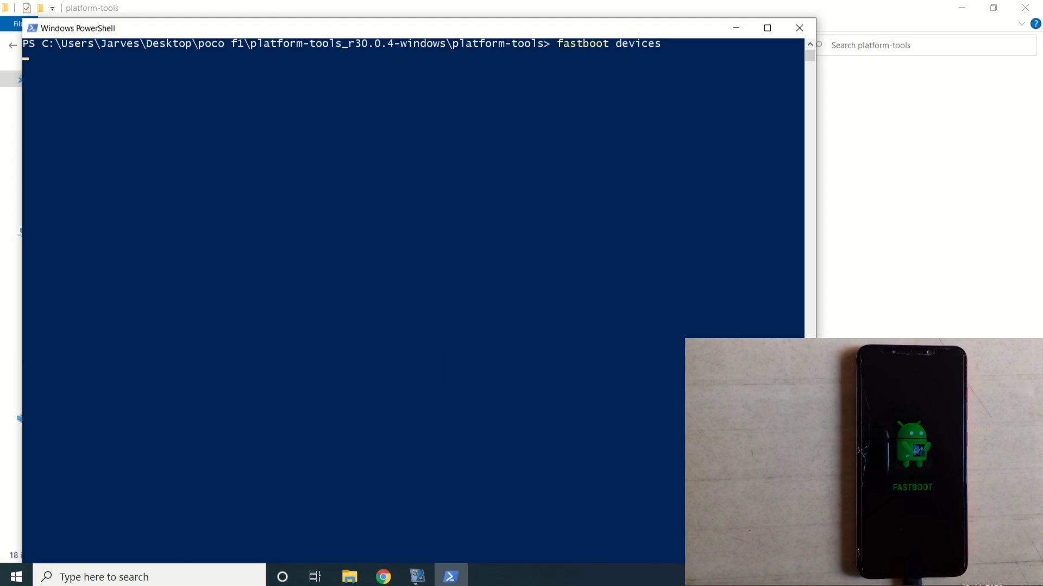
key("Return")
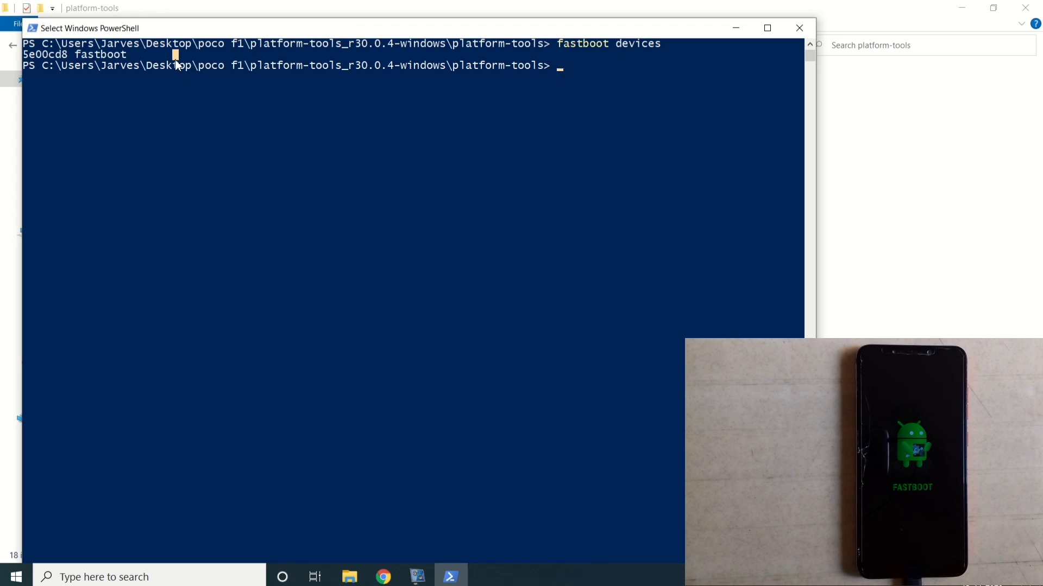
mouse_move(332, 123)
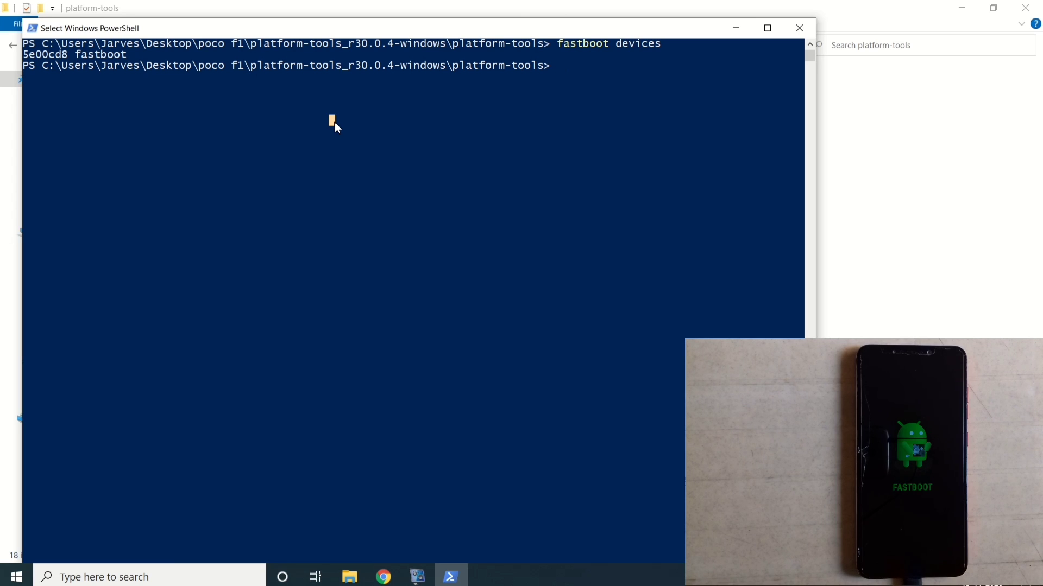
Step: Enter 'fastboot flash recovery twrp.img' to flash TWRP onto the recovery partition
type("fastb")
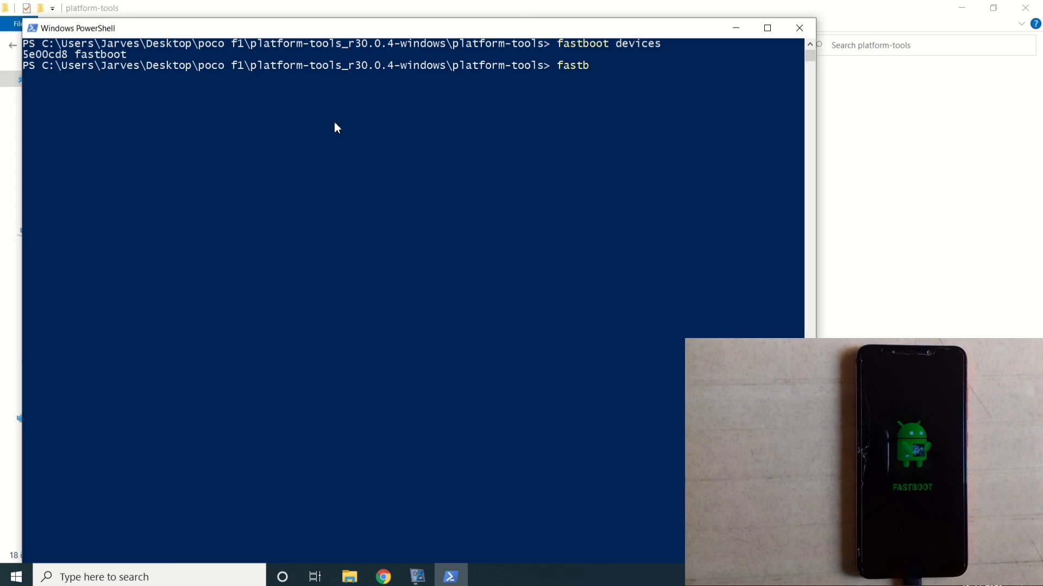
type("oot f")
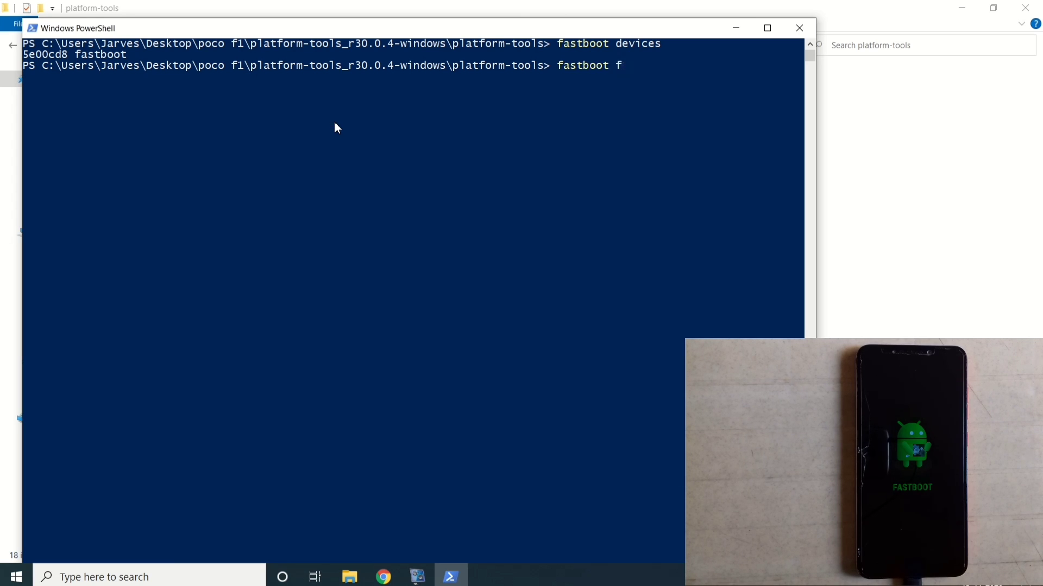
type("lash reco")
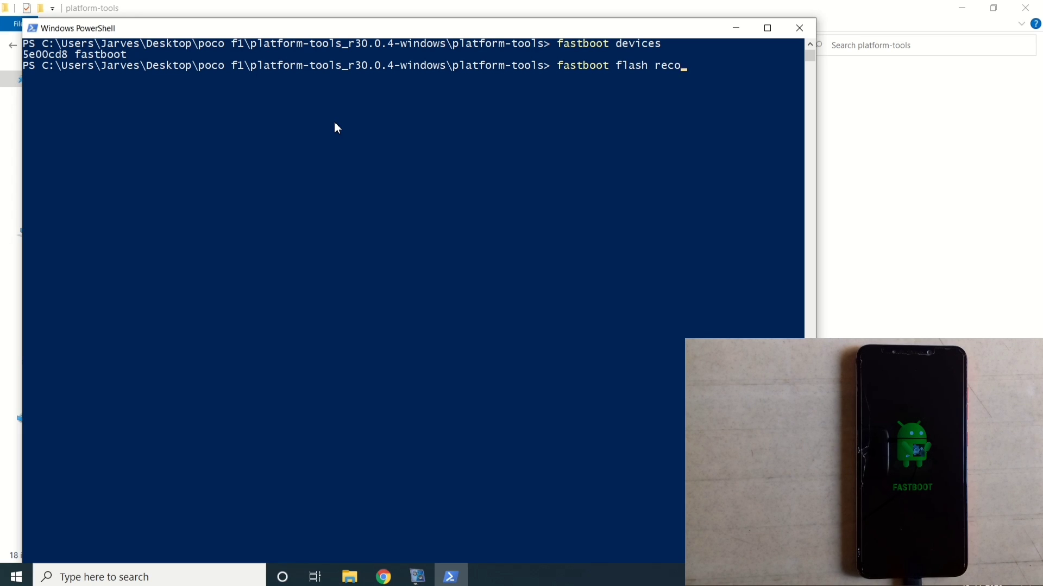
type("very t")
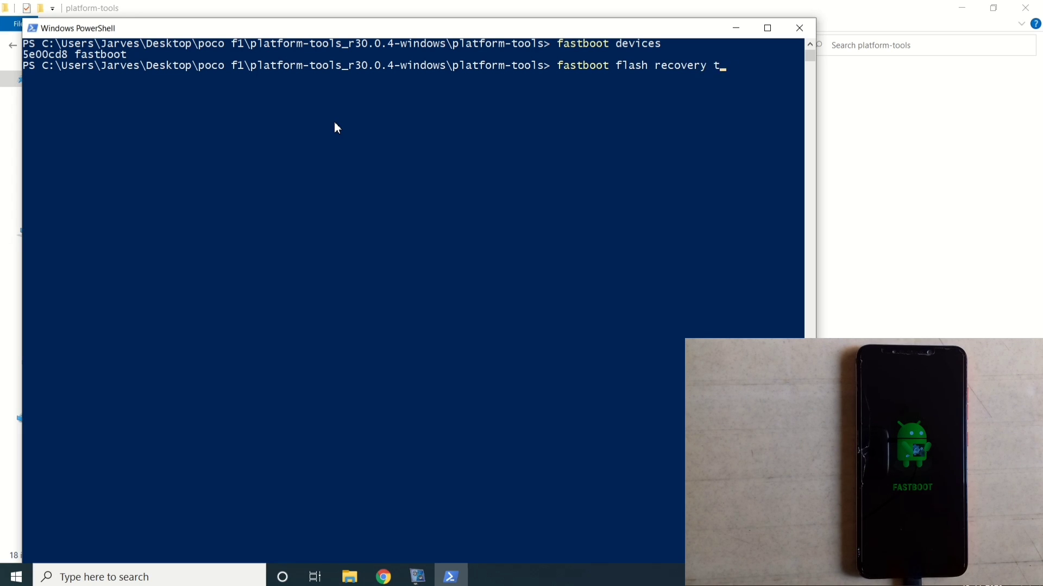
type("wrp.im")
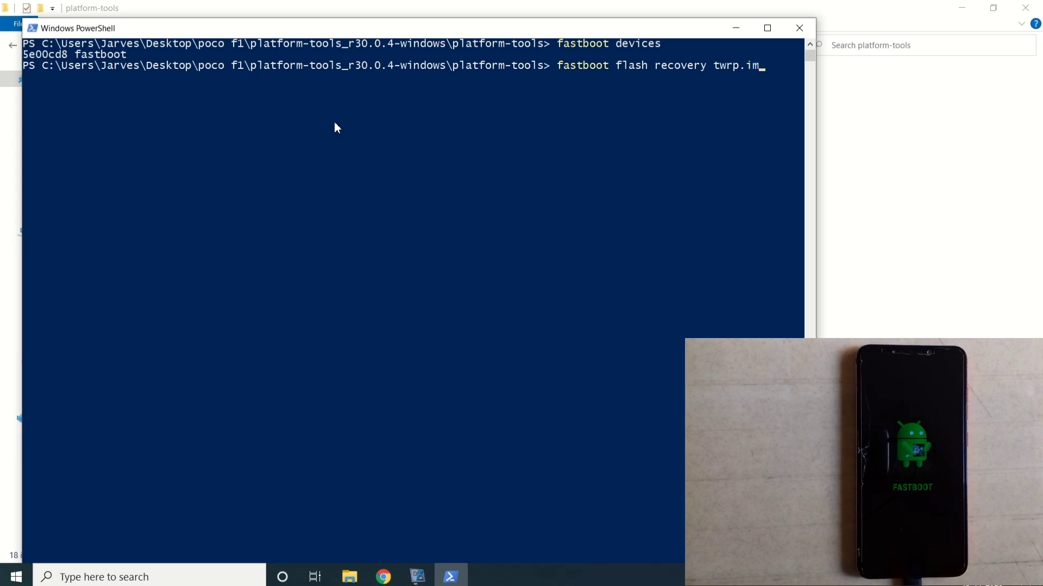
type("g")
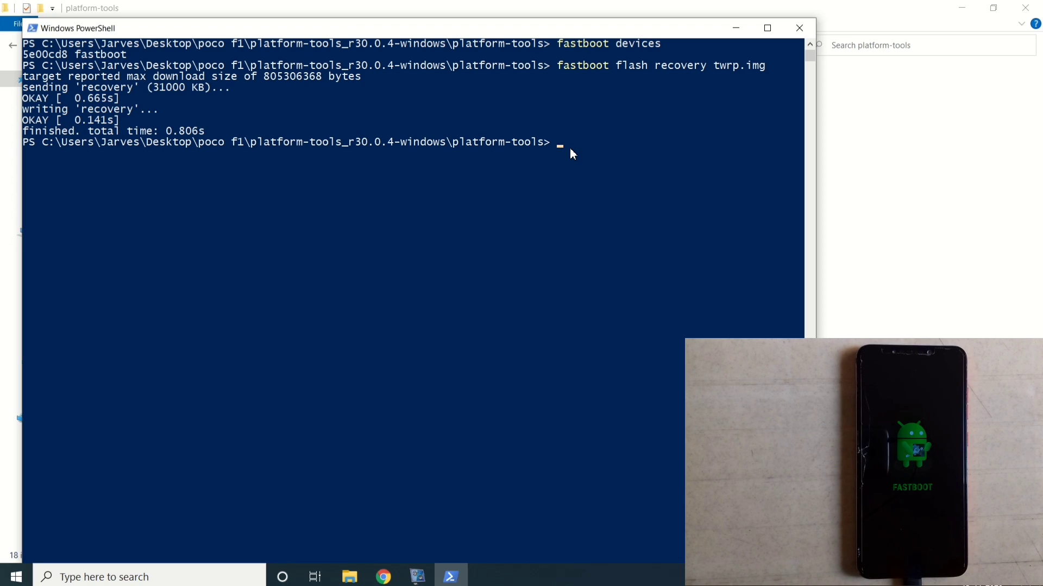
Step: Begin entering 'fastboot boot twrp.img' to boot the phone into TWRP
type("fastboot boo")
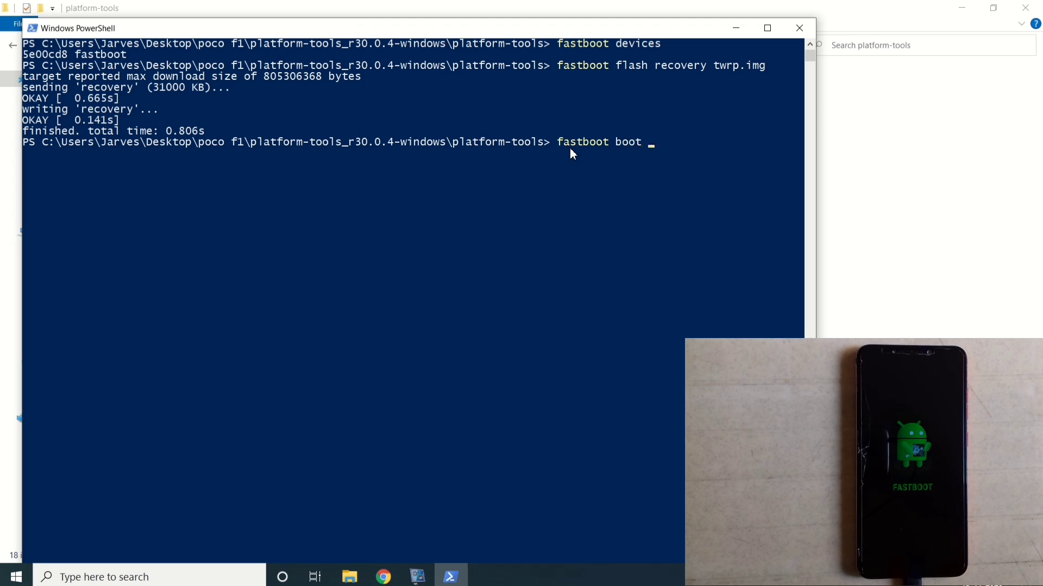
type("twr")
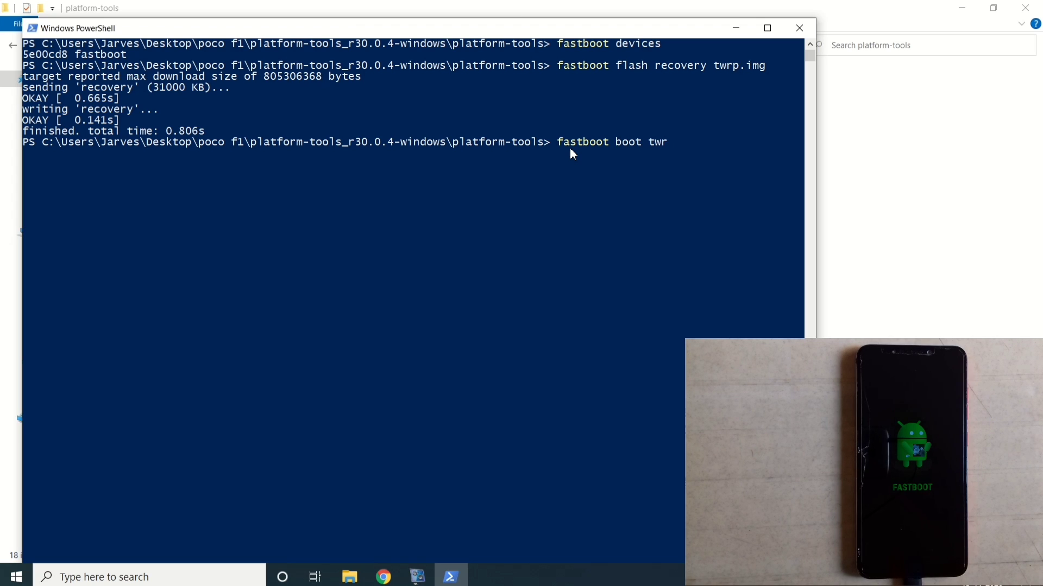
type("p")
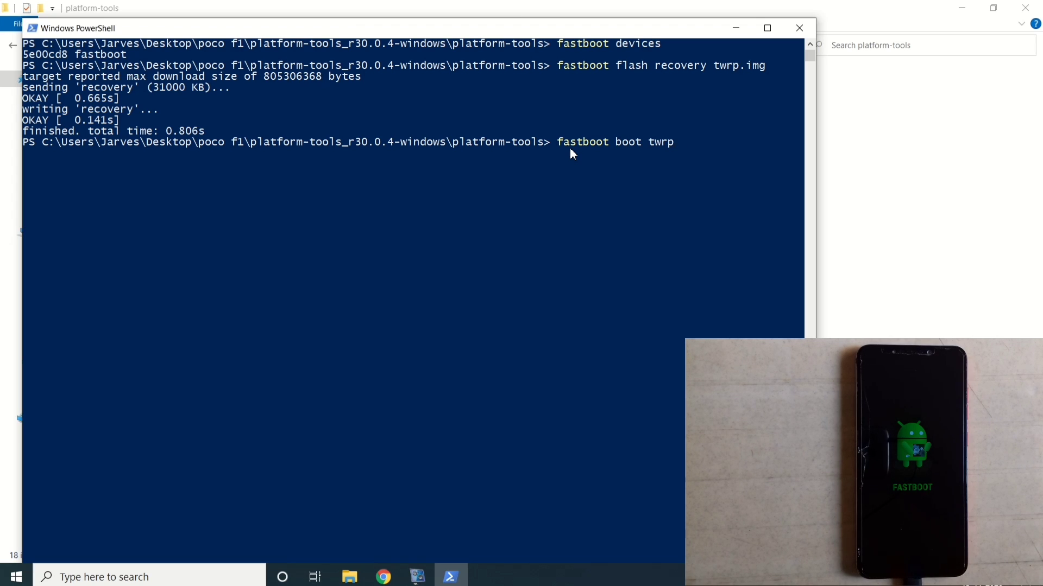
type(".img")
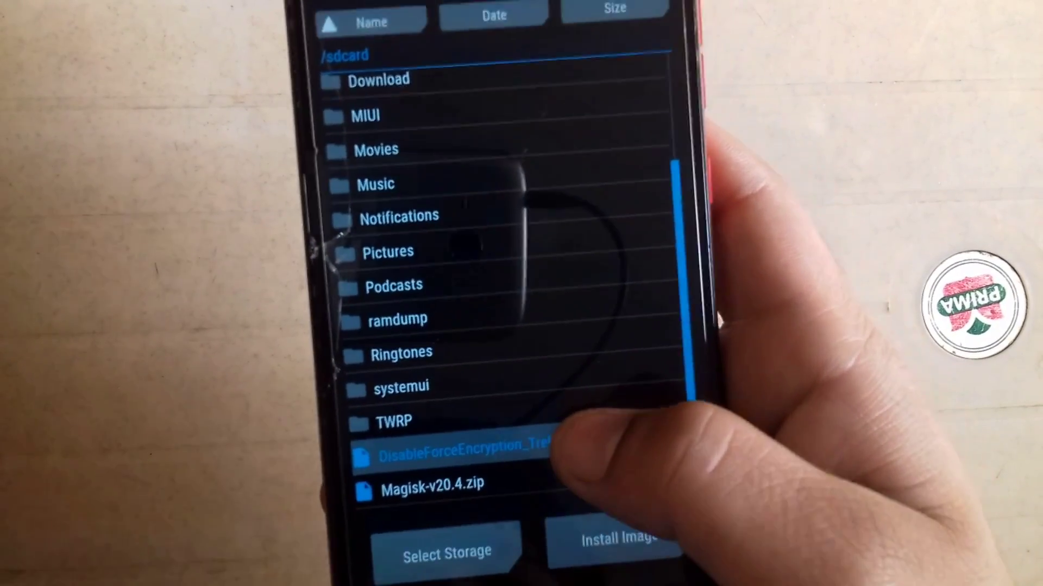
Step: Flash the DisableForceEncryption zip from /sdcard in TWRP and bring up the Reboot menu
left_click(459, 445)
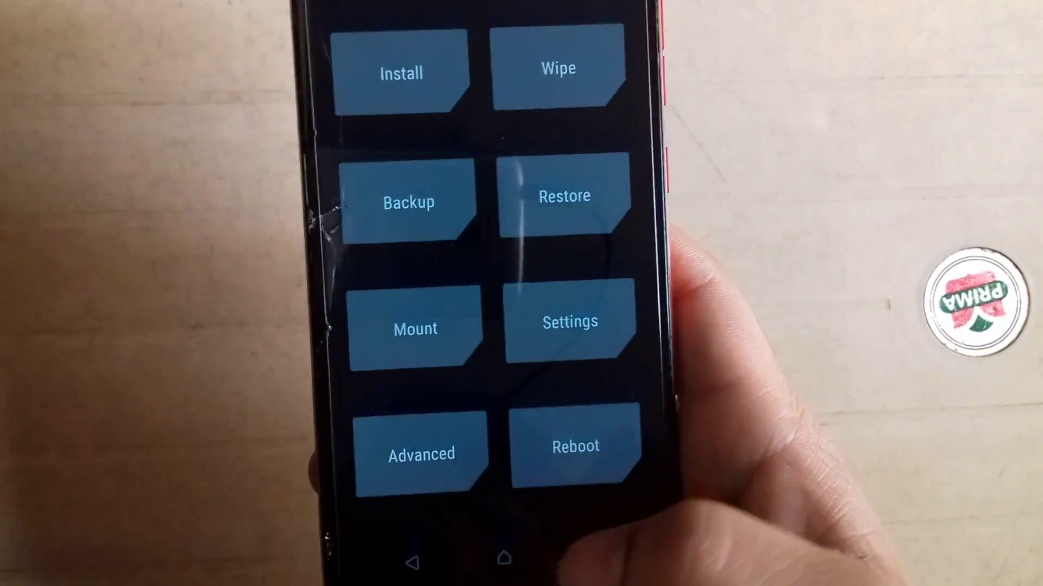
left_click(575, 445)
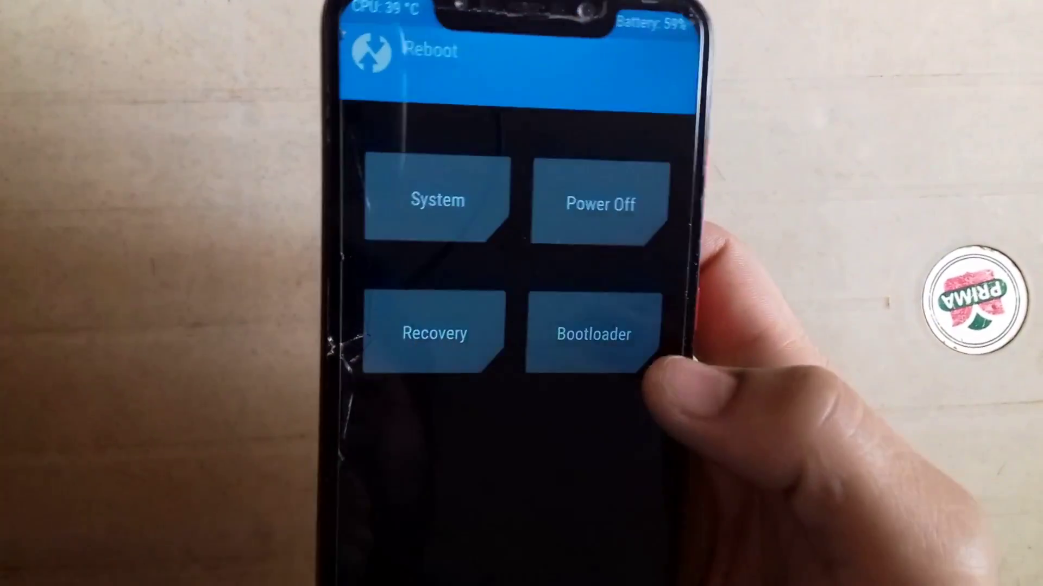